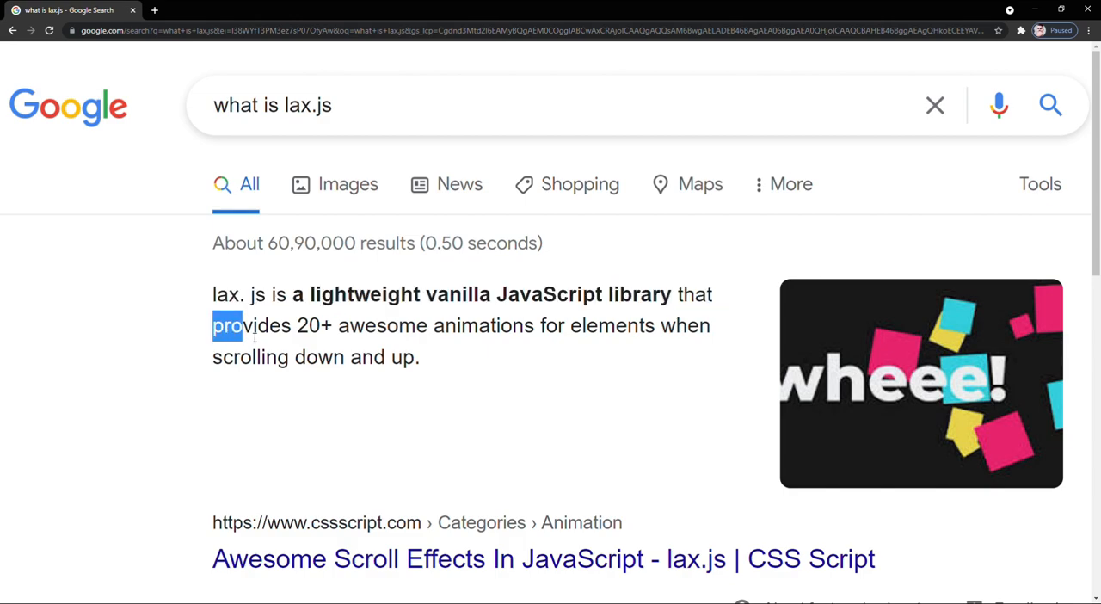
Review the lax.js description and both files, then generate the HTML boilerplate in index.html.
{"action": "left_click_drag", "start_coordinate": [228, 325], "coordinate": [675, 325]}
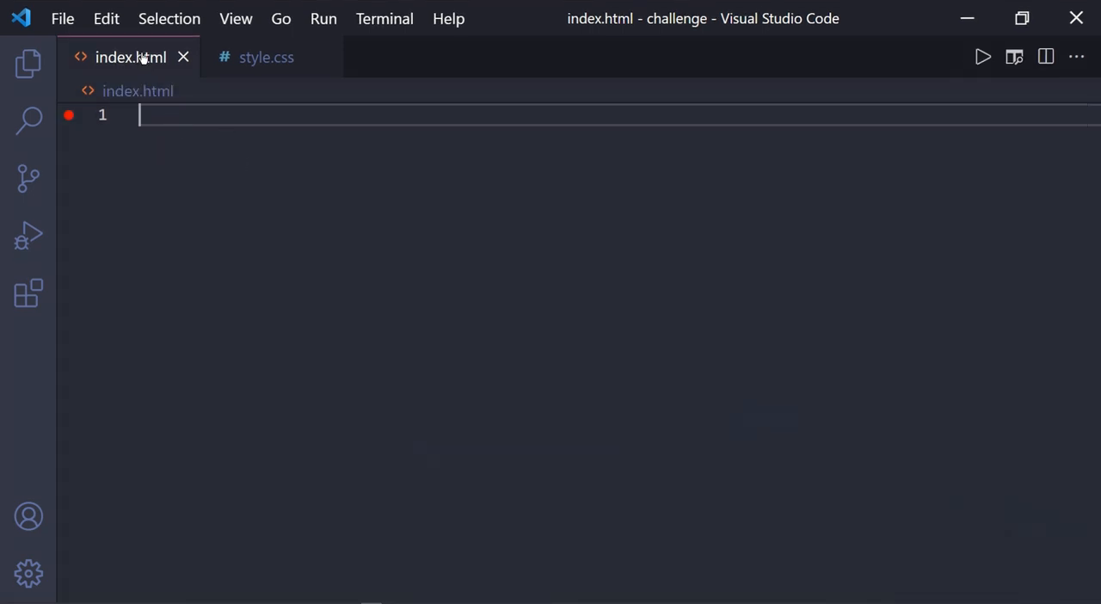
{"action": "left_click", "coordinate": [266, 57]}
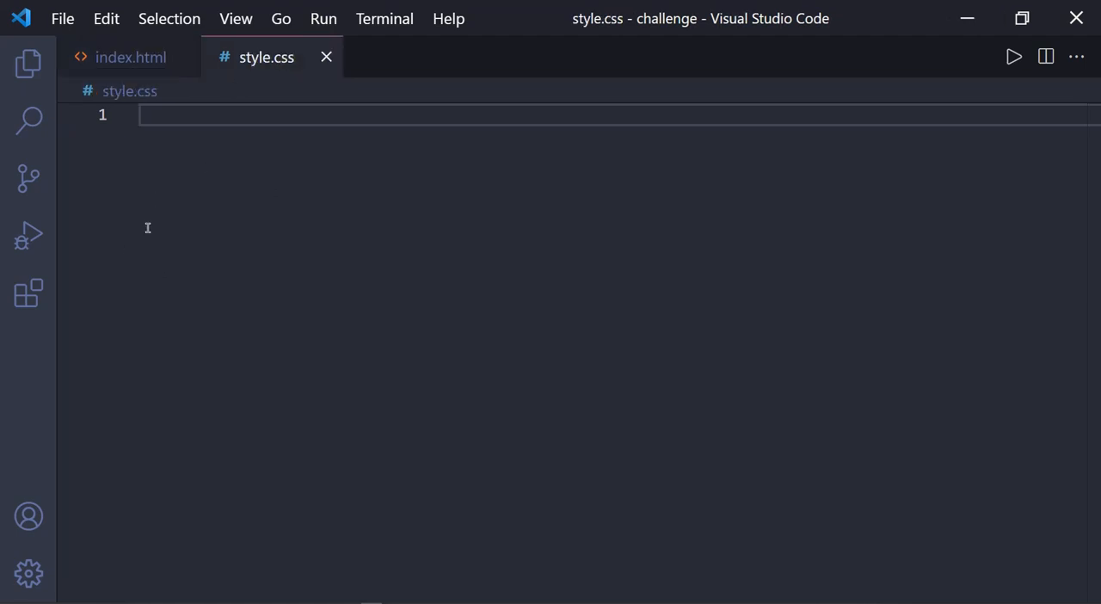
{"action": "left_click", "coordinate": [130, 57]}
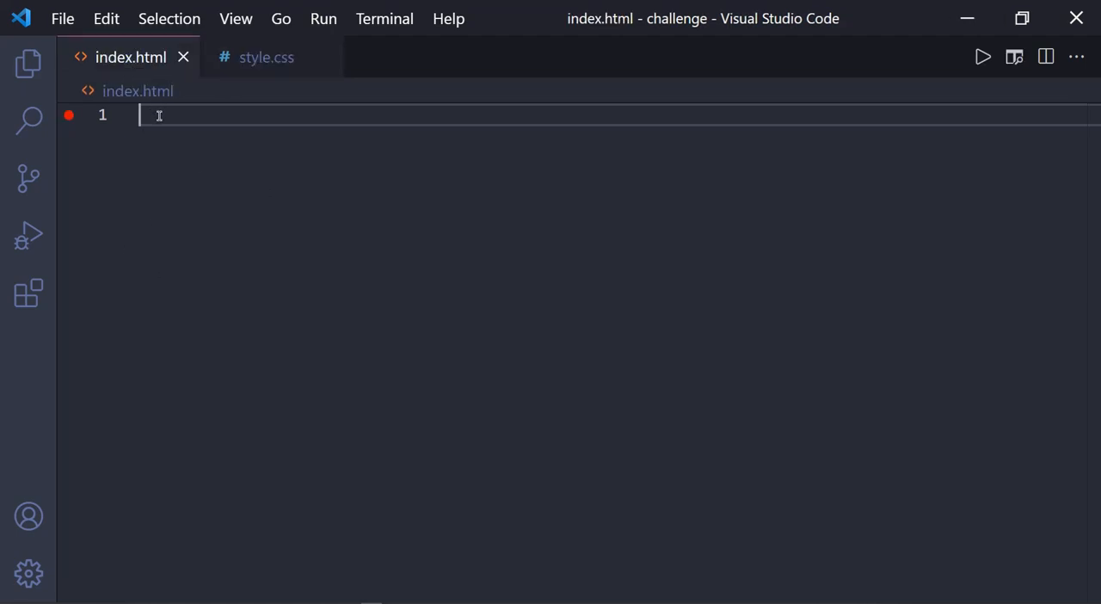
{"action": "type", "text": "!"}
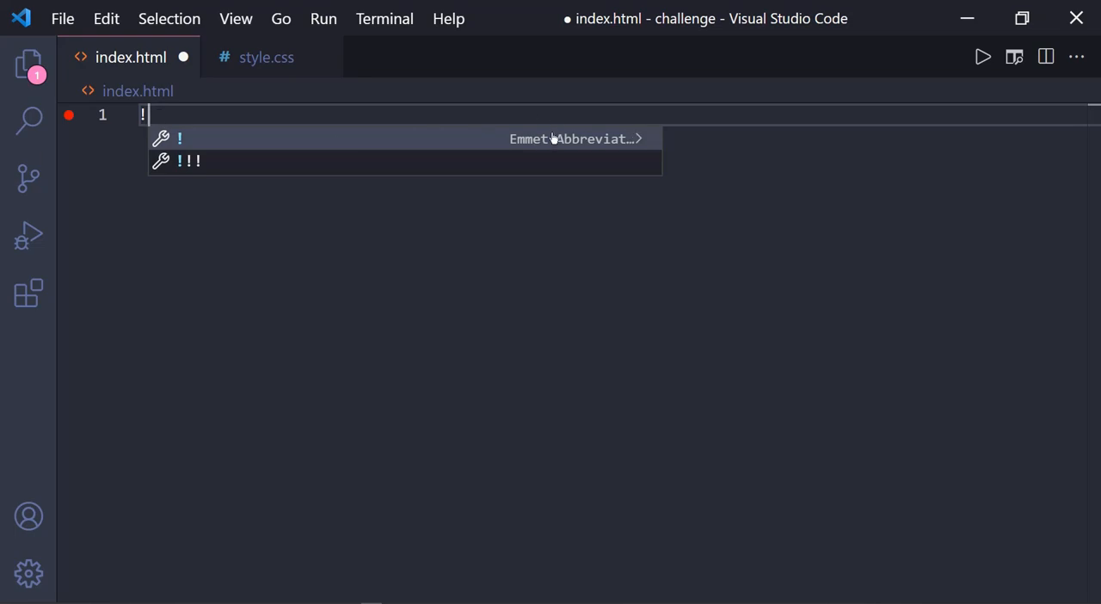
{"action": "key", "text": "Tab"}
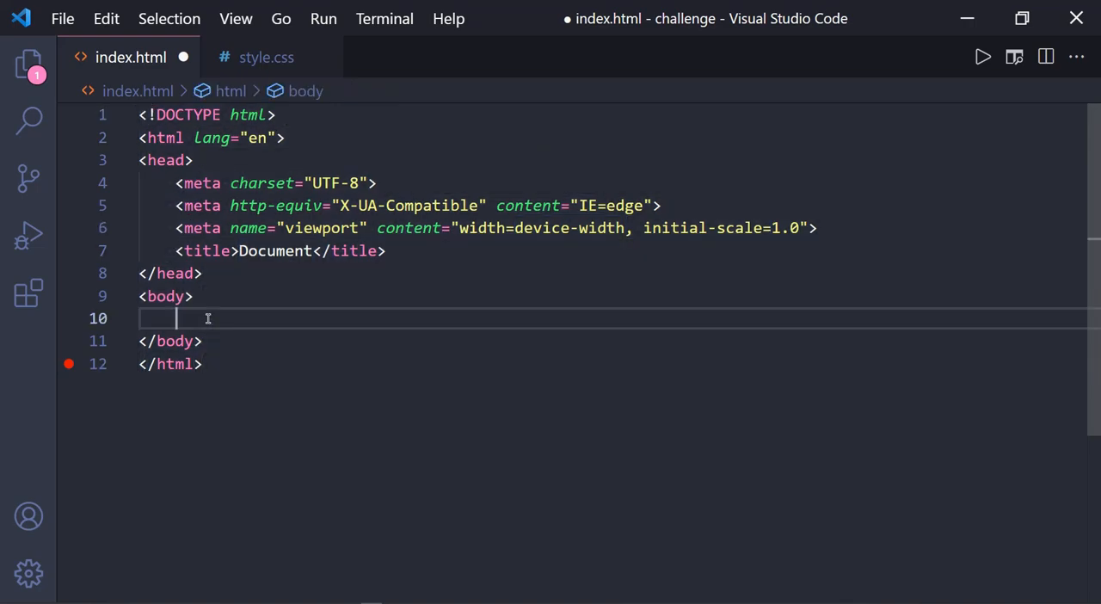
Add a div with class container holding a child div with id child.
{"action": "type", "text": "div."}
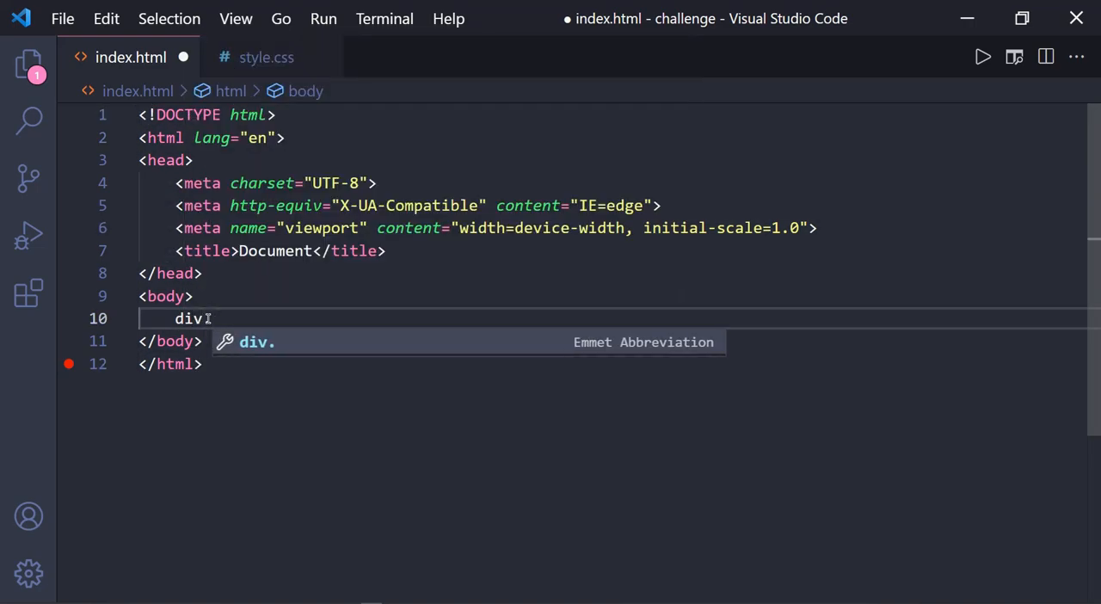
{"action": "key", "text": "Tab"}
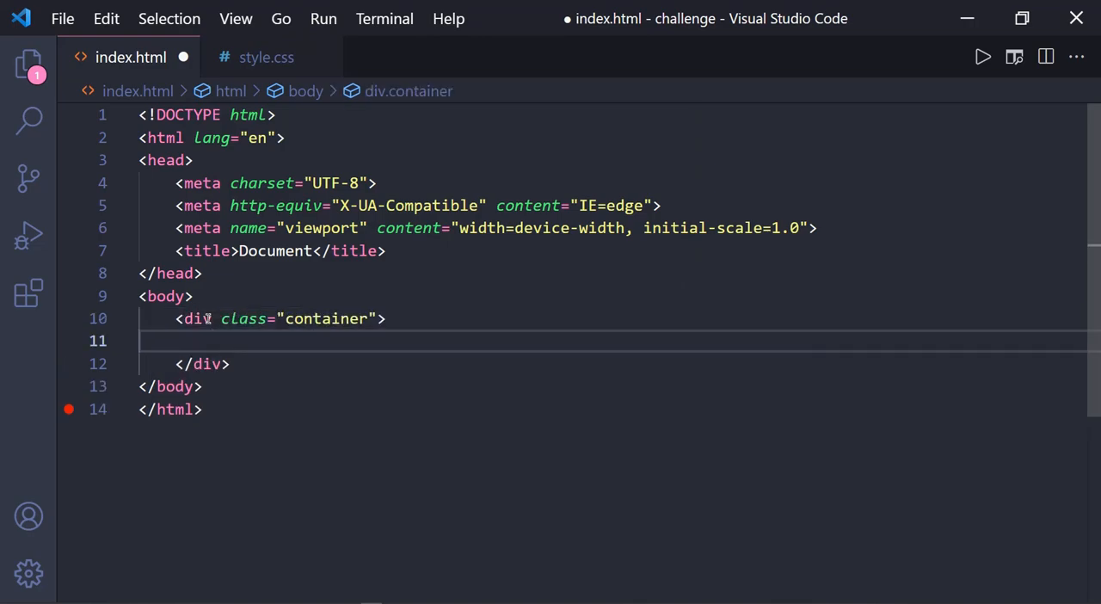
{"action": "type", "text": "d"}
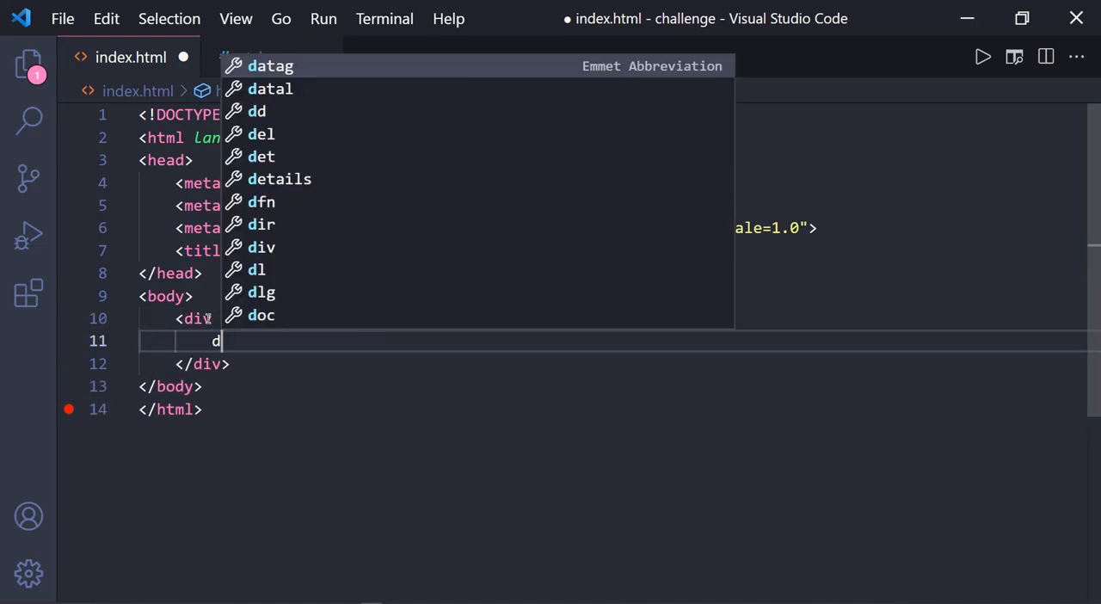
{"action": "type", "text": "iv#"}
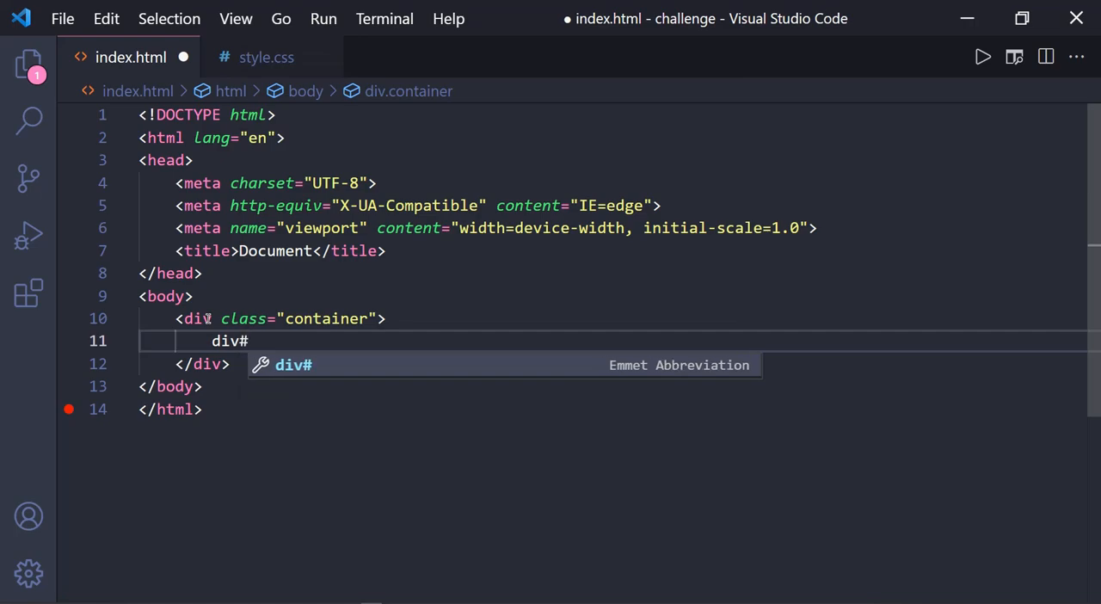
{"action": "type", "text": "chils"}
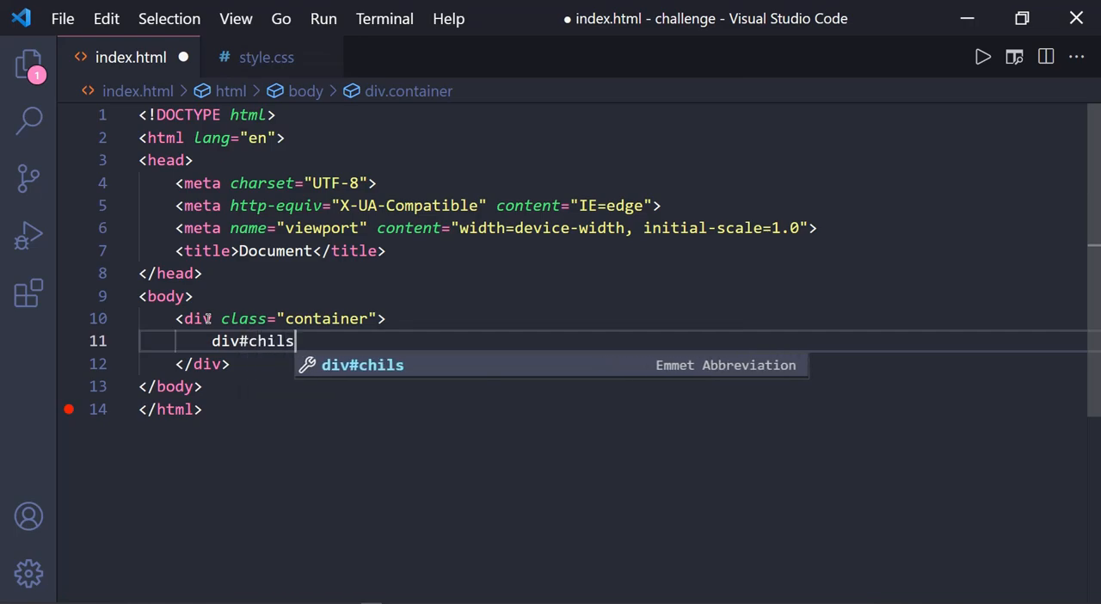
{"action": "key", "text": "Tab"}
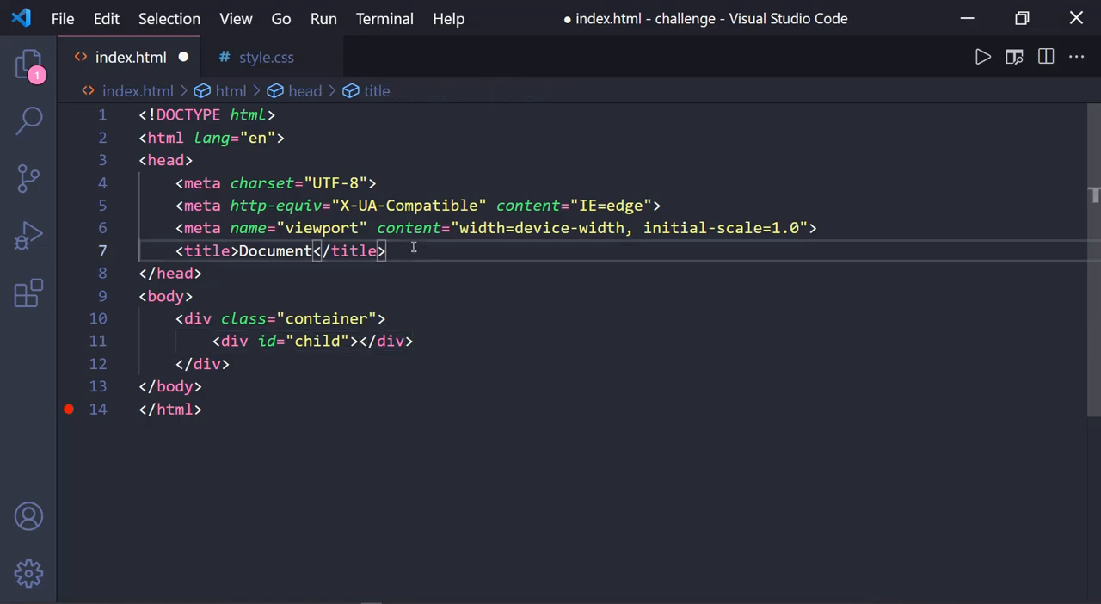
Link style.css as the page stylesheet and switch to the empty style.css.
{"action": "type", "text": "<link rel=\"stylesheet\" href=\"sty\">"}
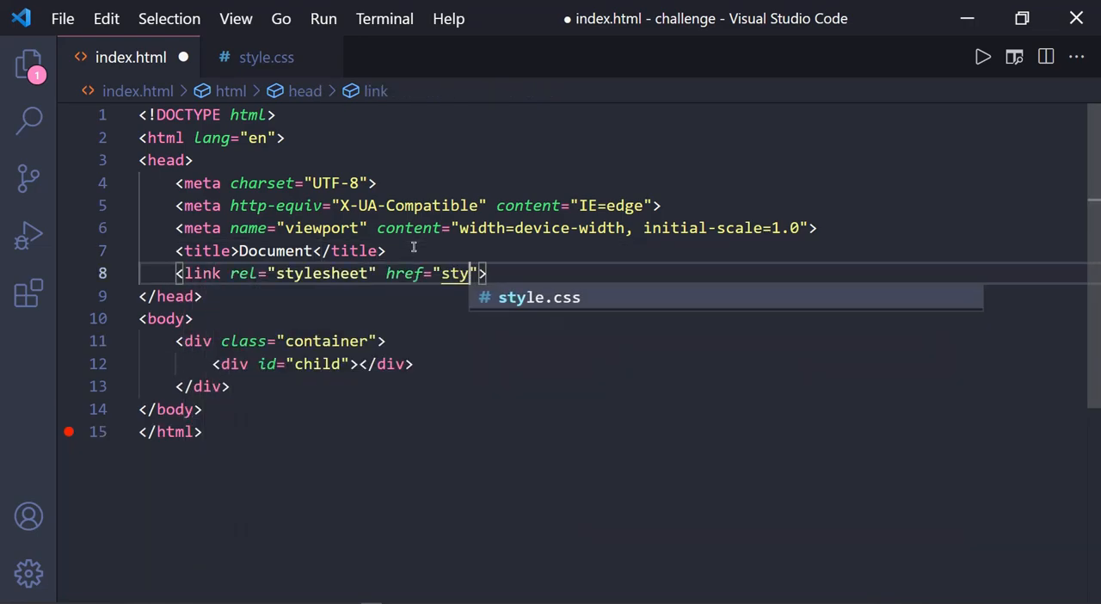
{"action": "key", "text": "Tab"}
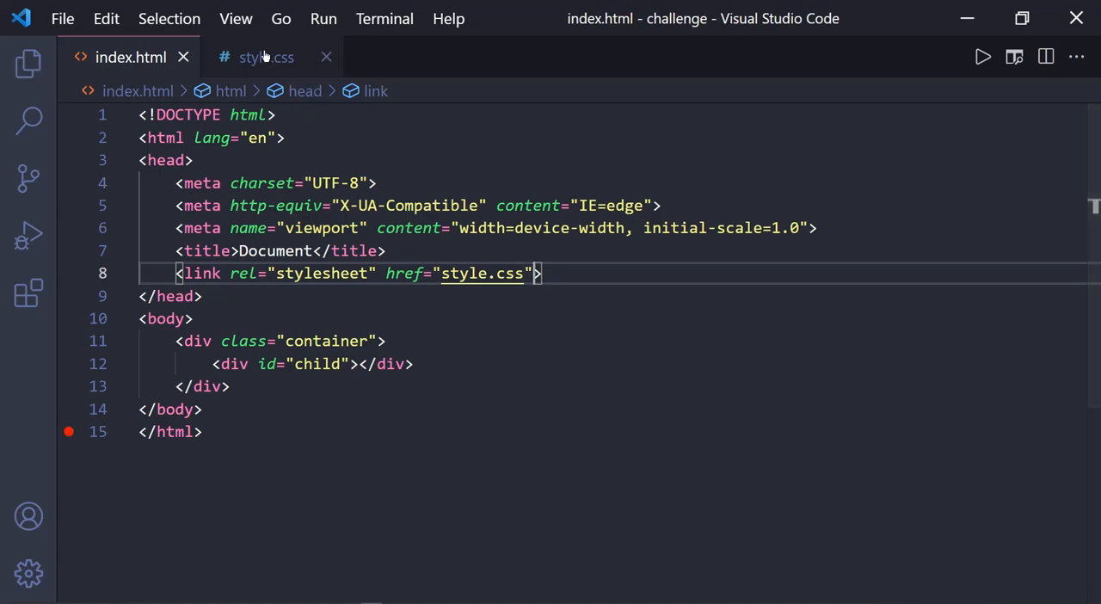
{"action": "left_click", "coordinate": [266, 57]}
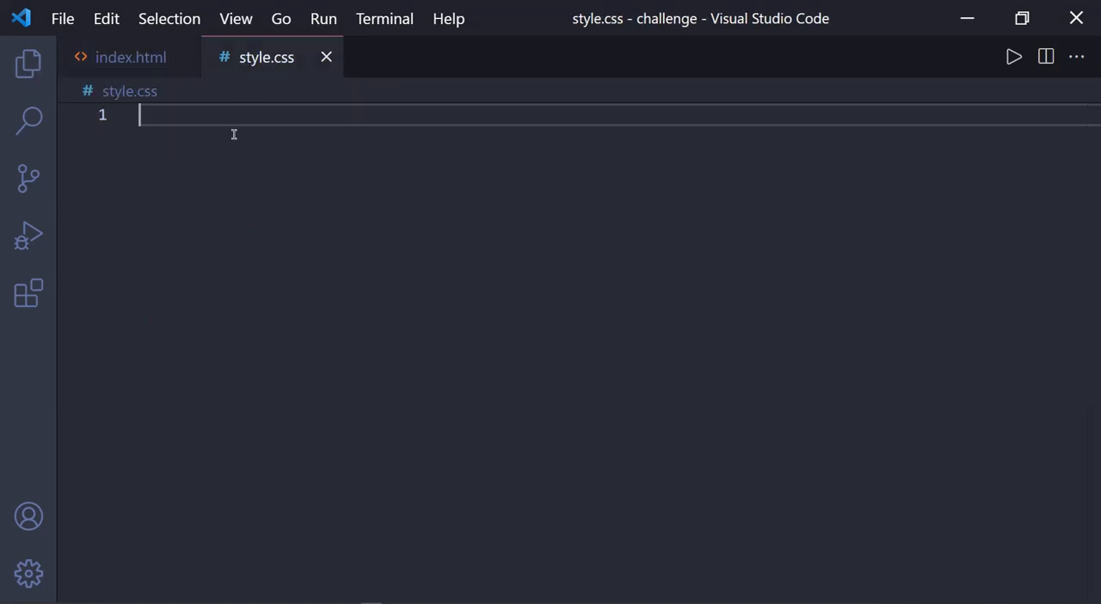
Add a universal border-box reset and set the html font-size to 62.8%.
{"action": "type", "text": "*{"}
{"action": "type", "text": "padding: 0;"}
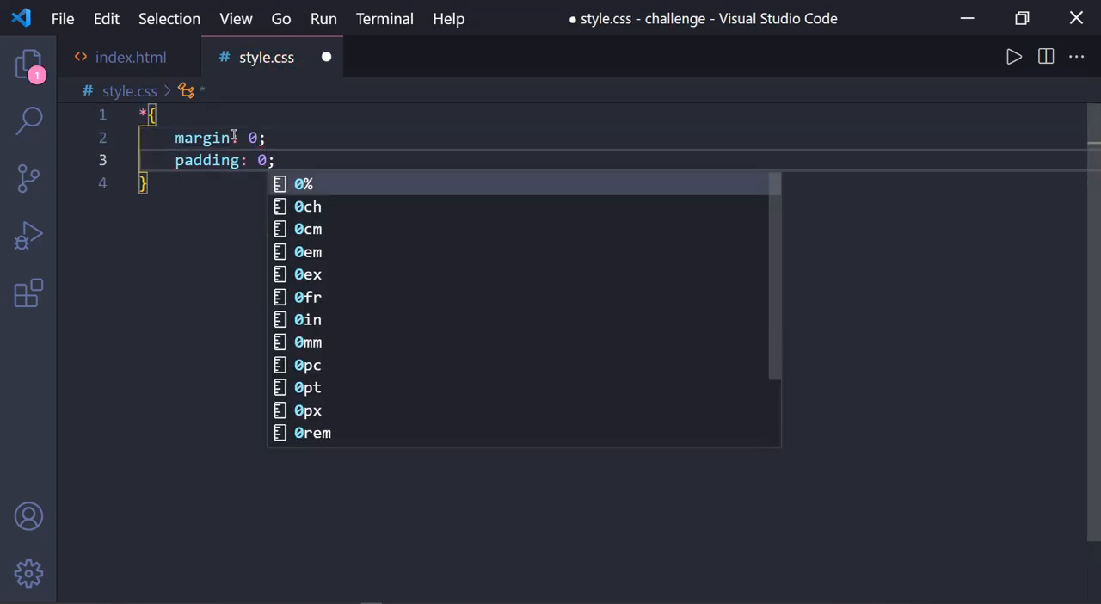
{"action": "type", "text": "boxhs"}
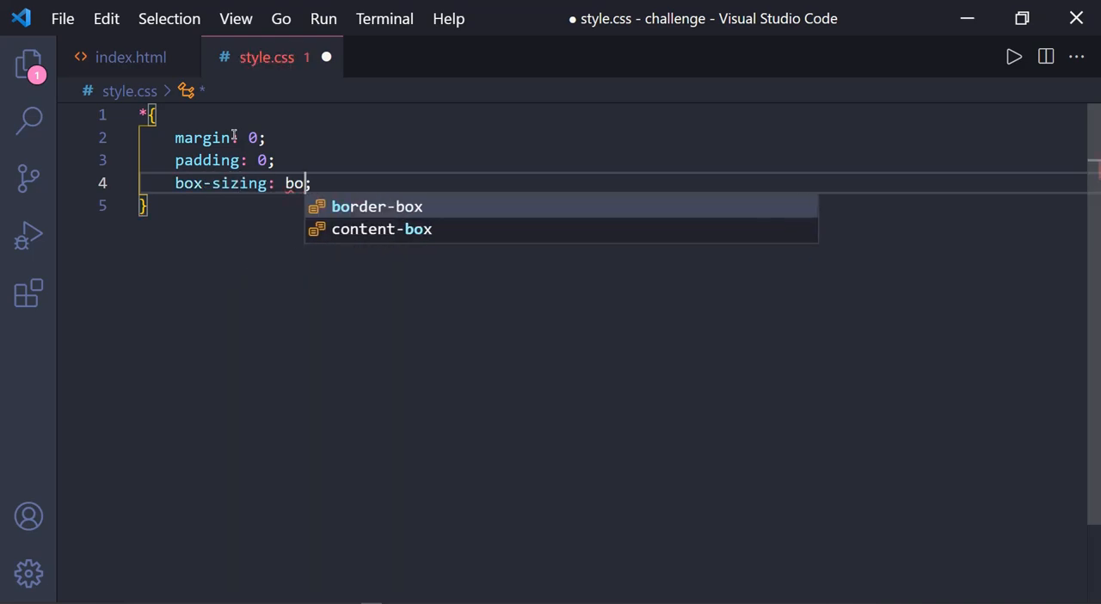
{"action": "left_click", "coordinate": [376, 206]}
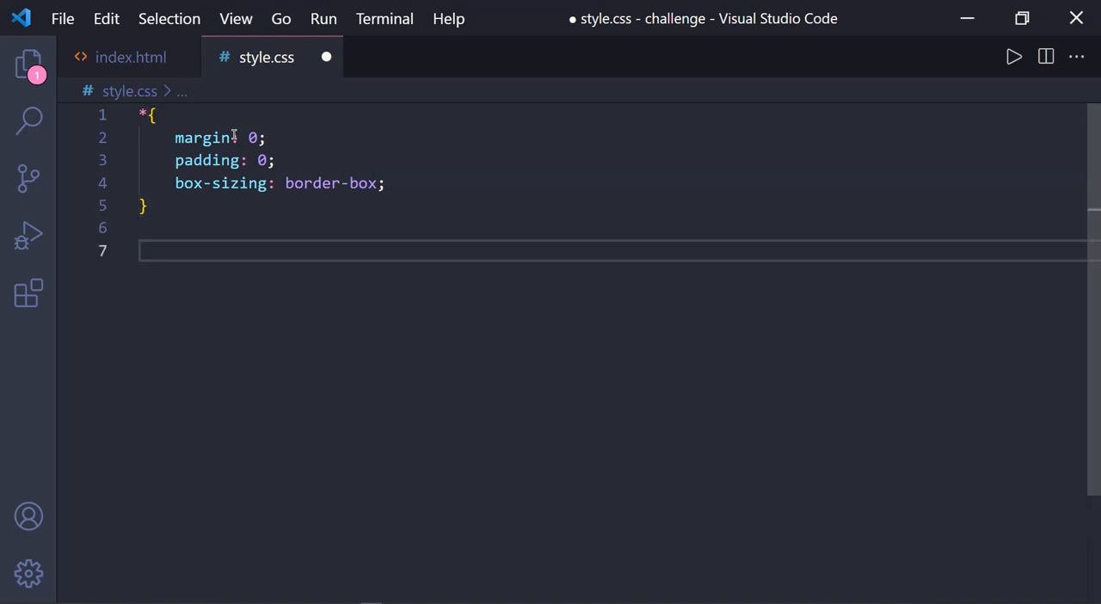
{"action": "type", "text": "html{"}
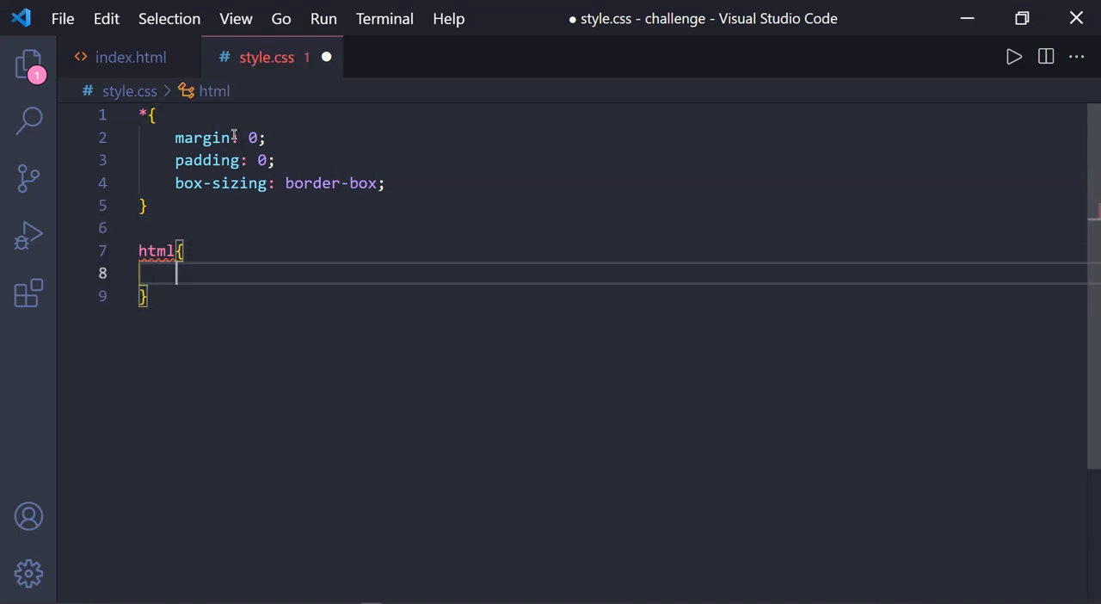
{"action": "type", "text": "fonsi"}
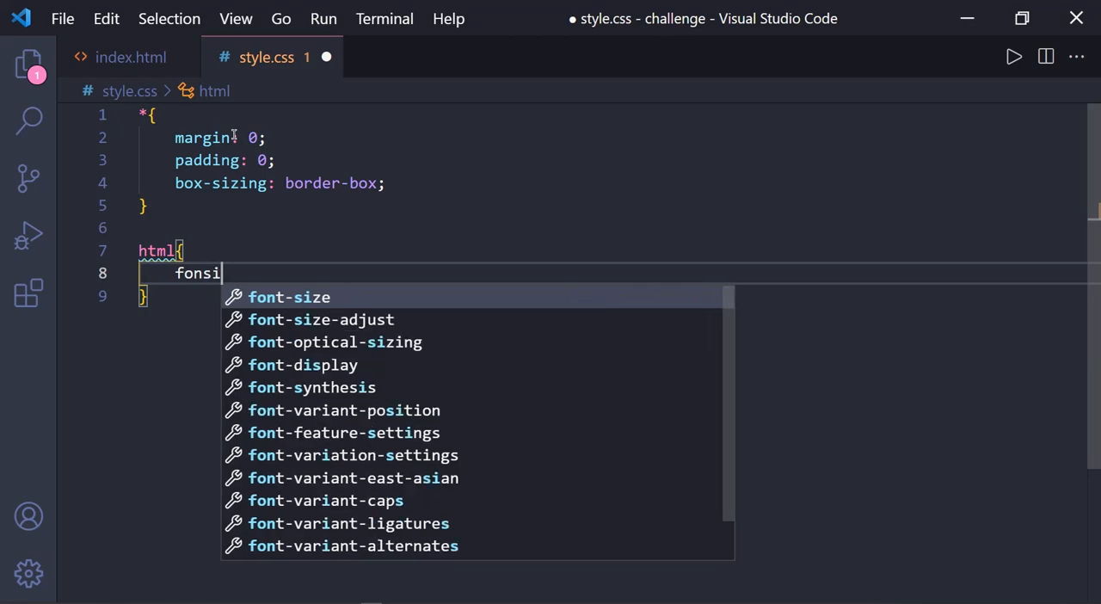
{"action": "left_click", "coordinate": [289, 297]}
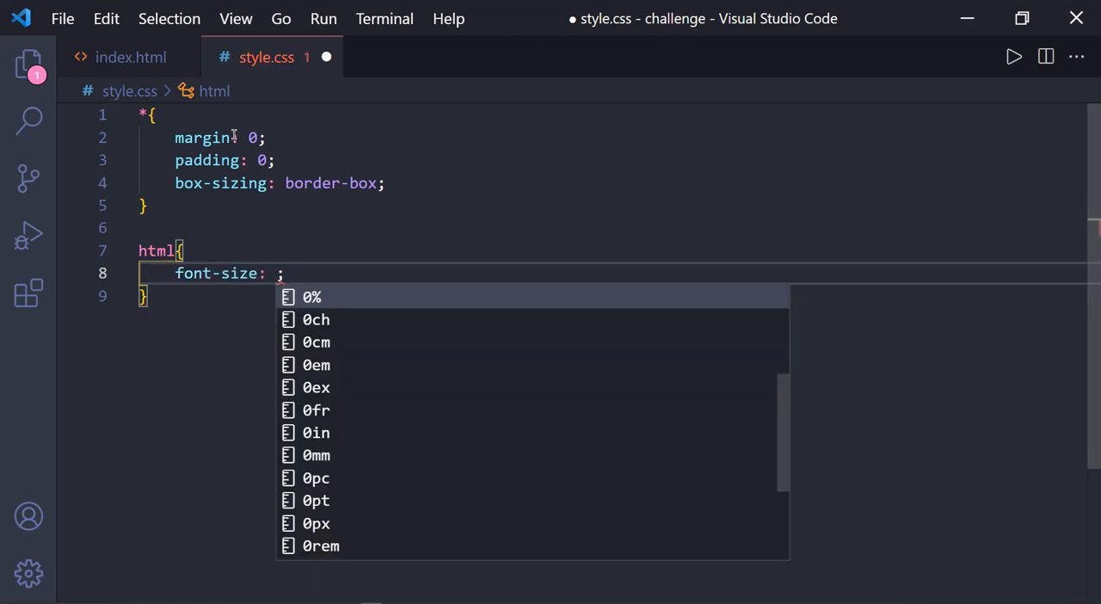
{"action": "type", "text": "62.8%"}
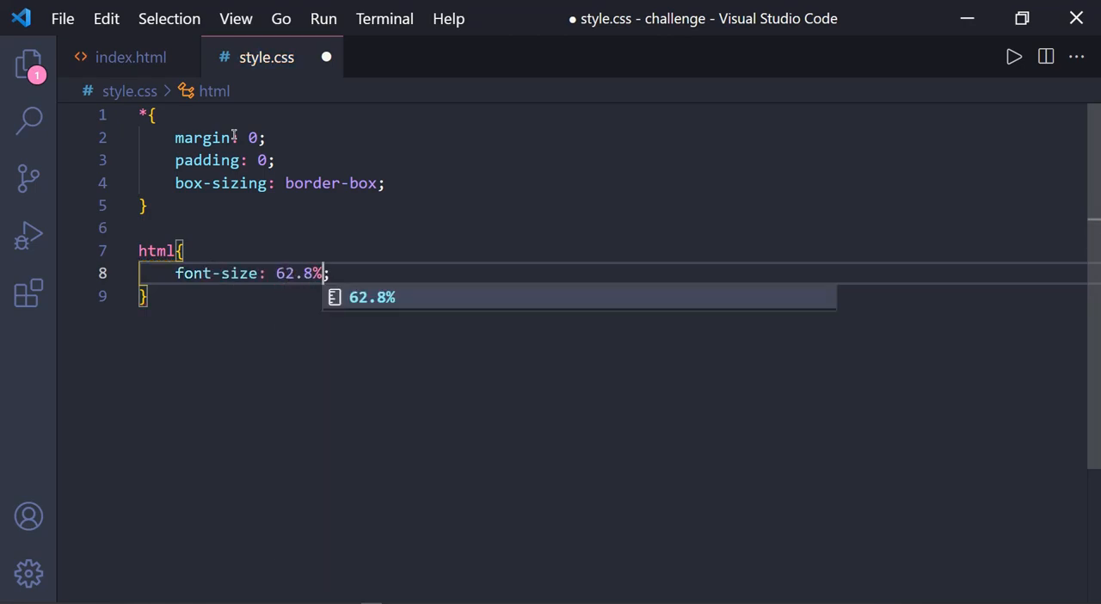
{"action": "key", "text": "Enter"}
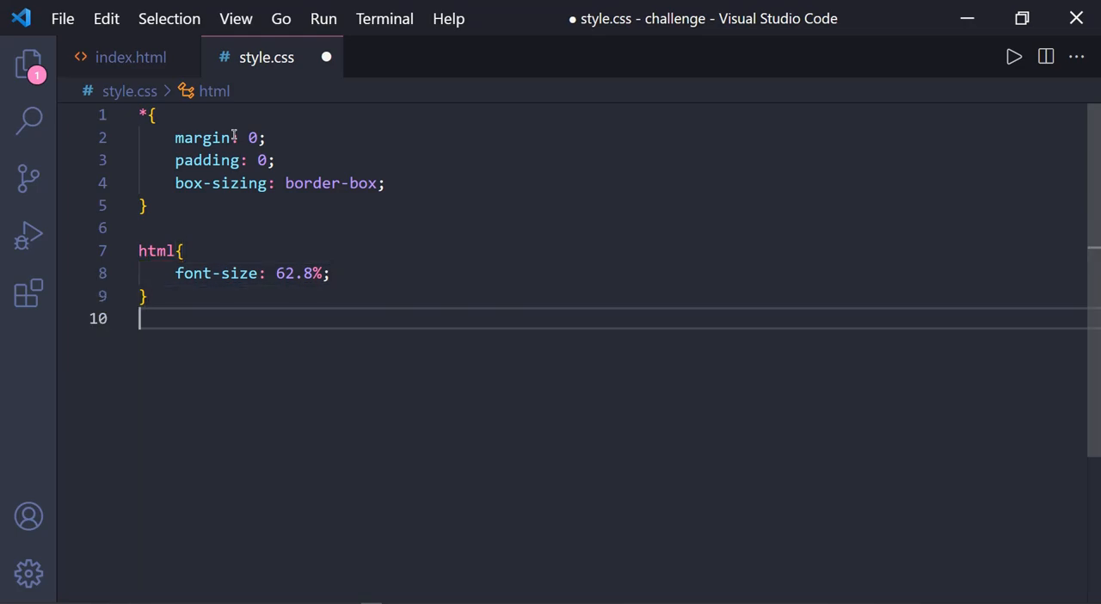
Add a body rule with height 200vh and save style.css.
{"action": "type", "text": "body"}
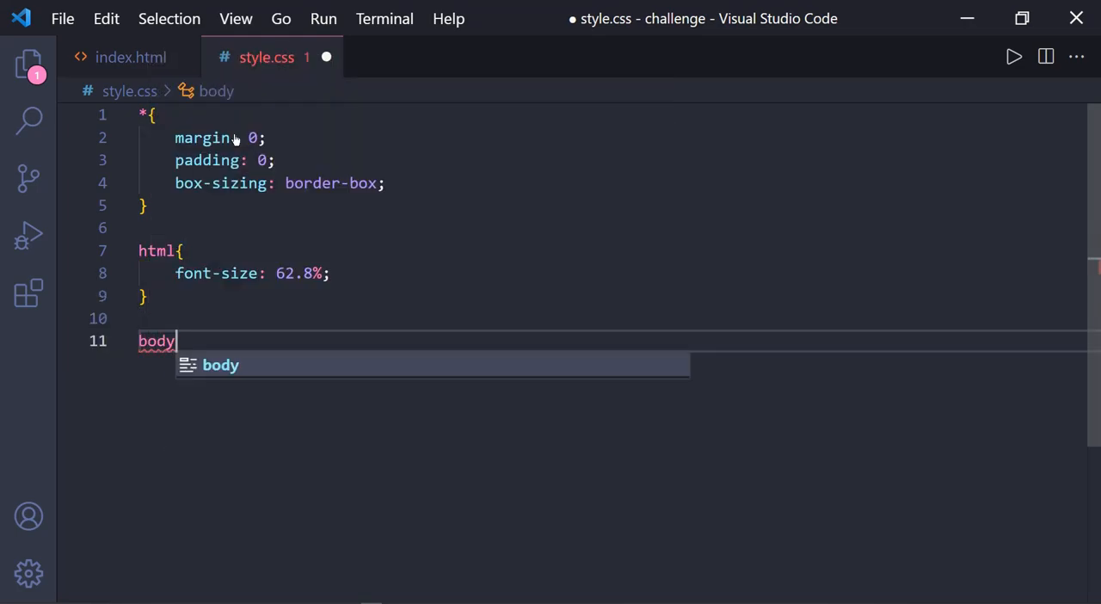
{"action": "type", "text": "{"}
{"action": "type", "text": "height: ;"}
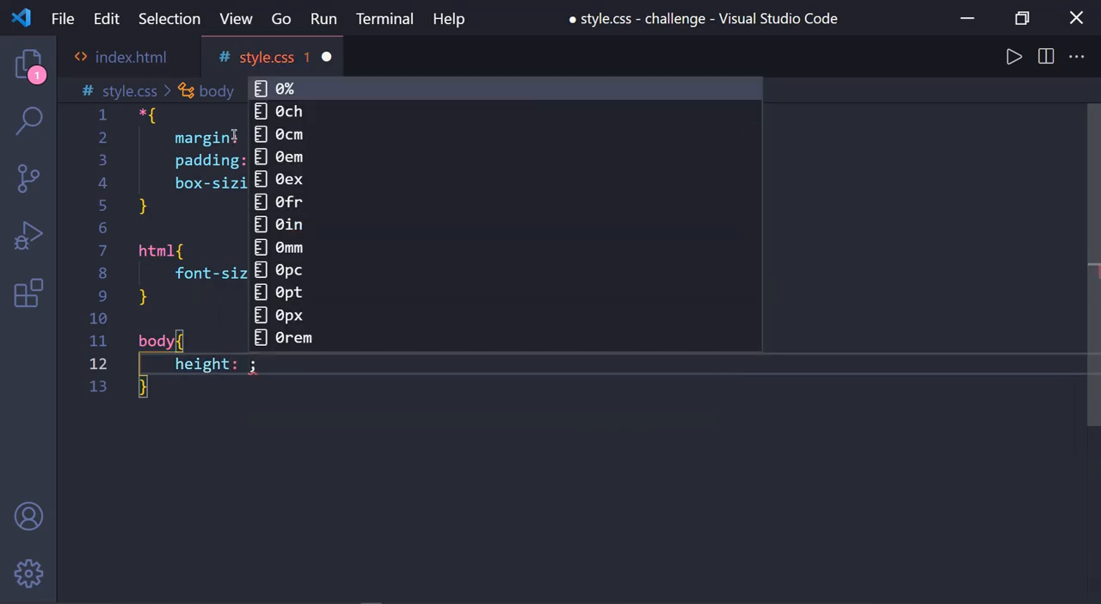
{"action": "type", "text": "200vh"}
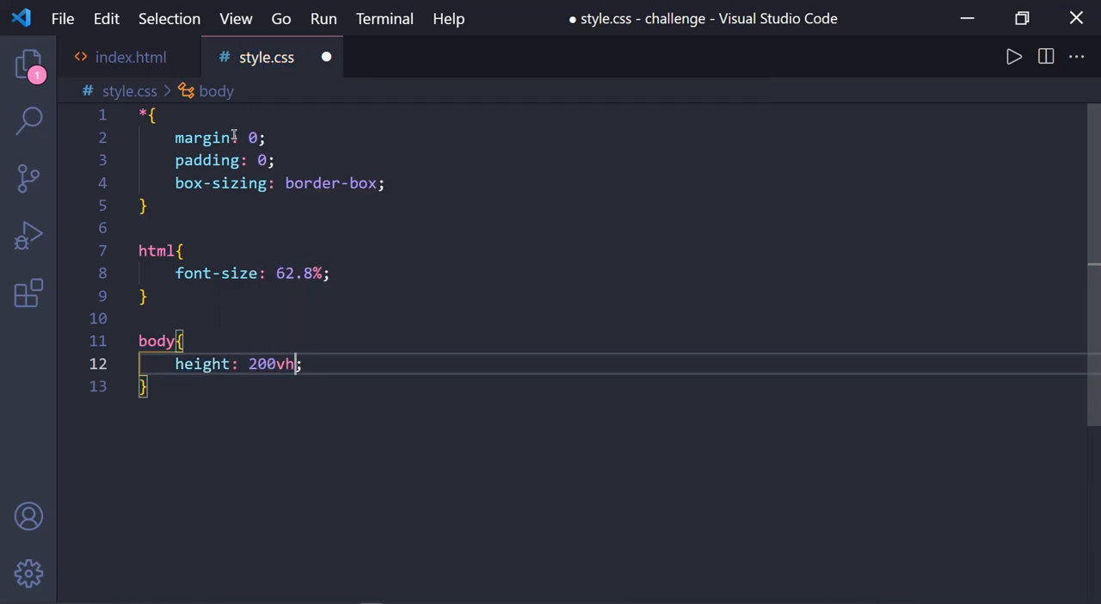
{"action": "key", "text": "ctrl+s"}
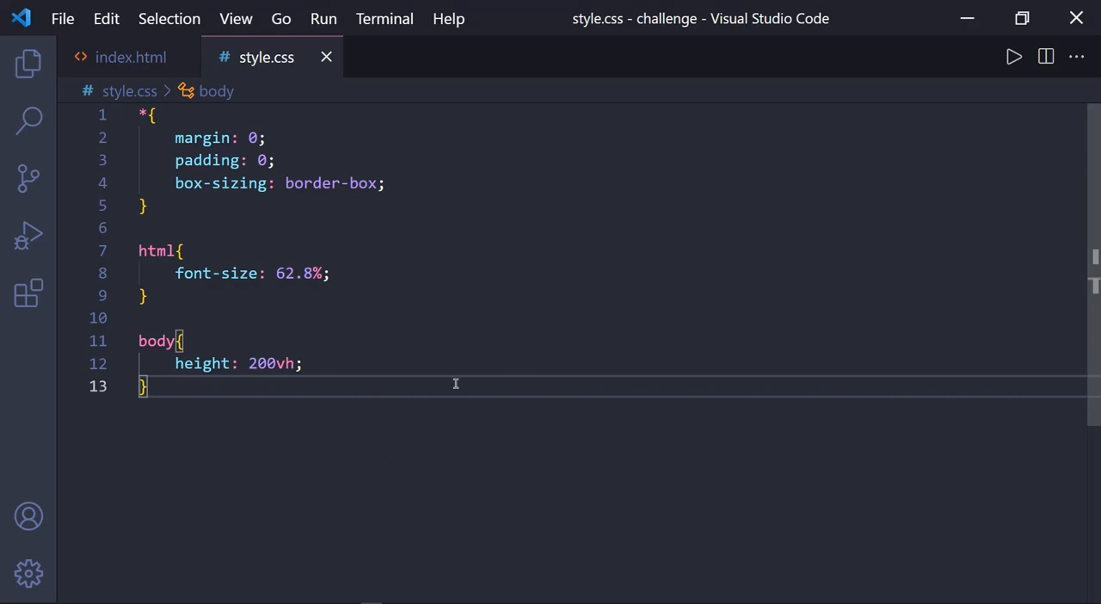
{"action": "mouse_move", "coordinate": [130, 56]}
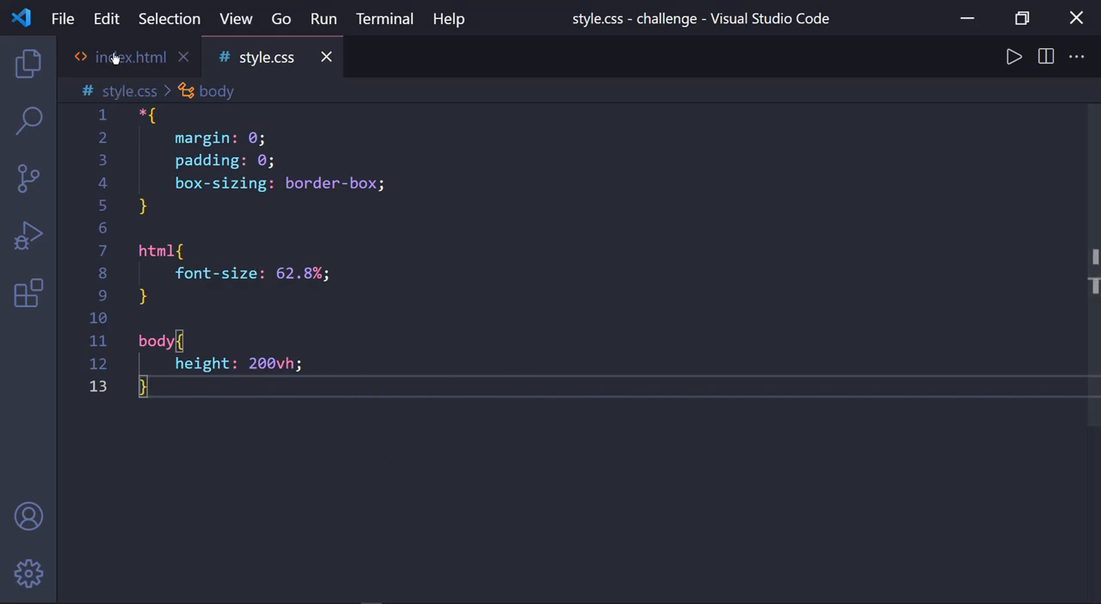
Copy the child id and add a #child rule: 30rem square, blue linear-gradient, border-radius.
{"action": "left_click", "coordinate": [130, 56]}
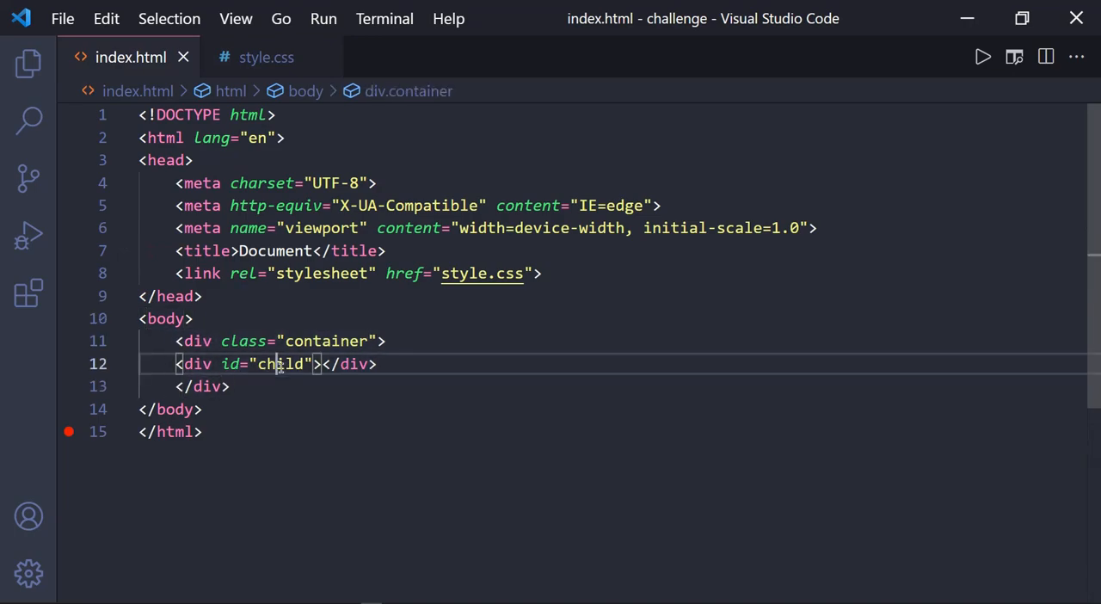
{"action": "double_click", "coordinate": [280, 363]}
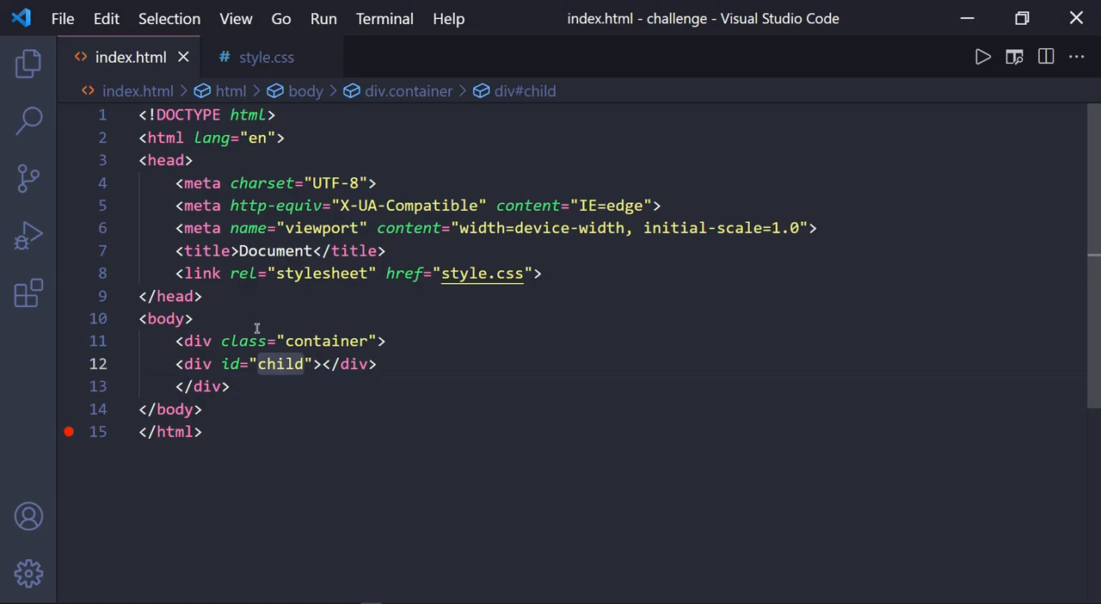
{"action": "left_click", "coordinate": [266, 57]}
{"action": "type", "text": "#"}
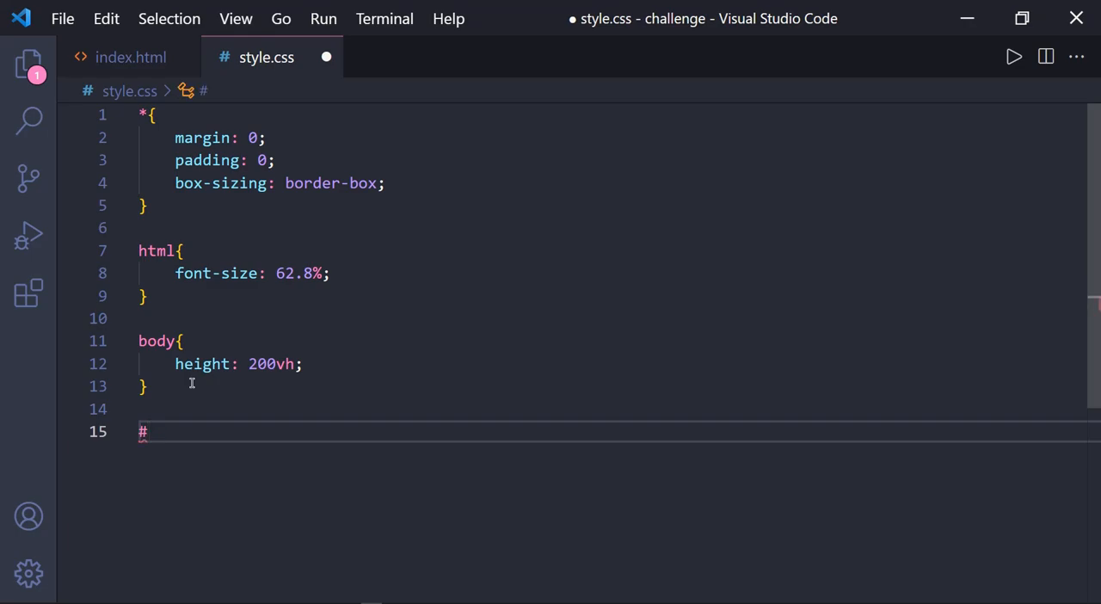
{"action": "type", "text": "child{"}
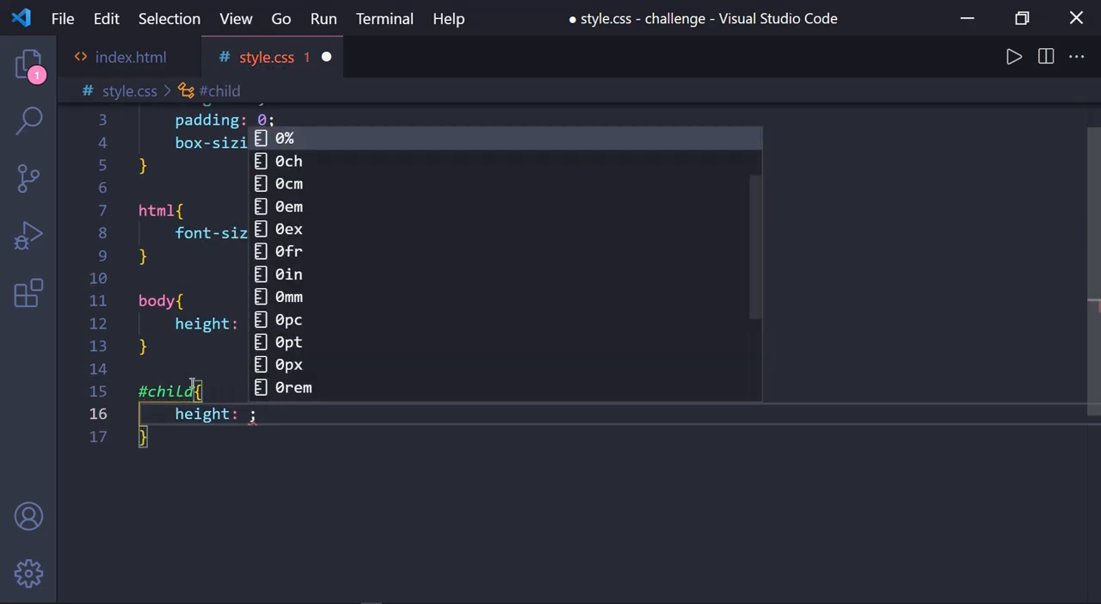
{"action": "type", "text": "width: 30rem;"}
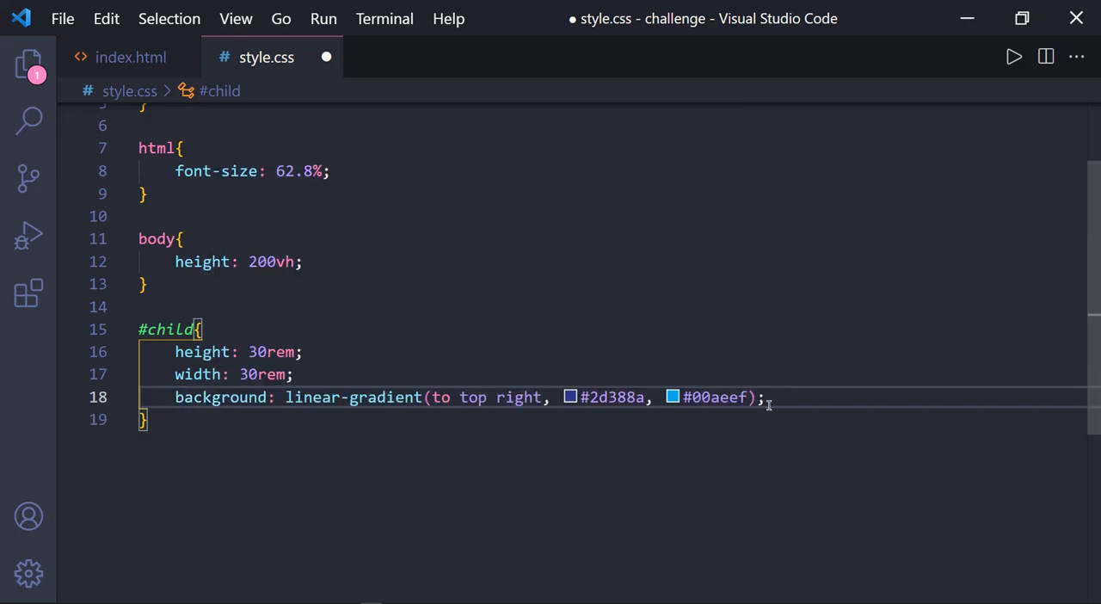
{"action": "type", "text": "border-radius: ;"}
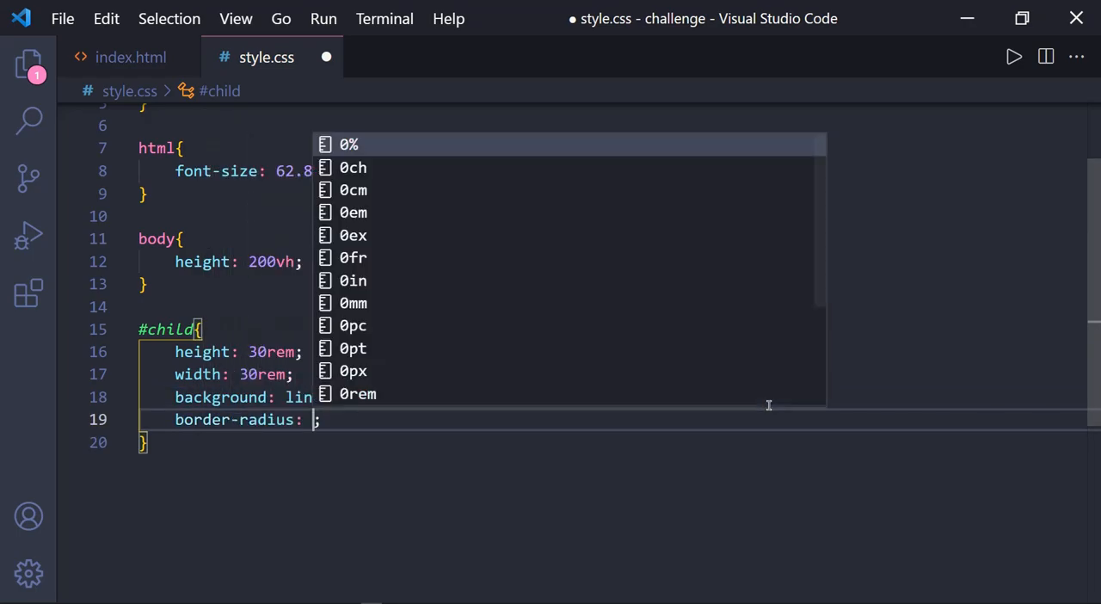
Preview the page in Chrome, then return to style.css in VS Code.
{"action": "left_click", "coordinate": [131, 57]}
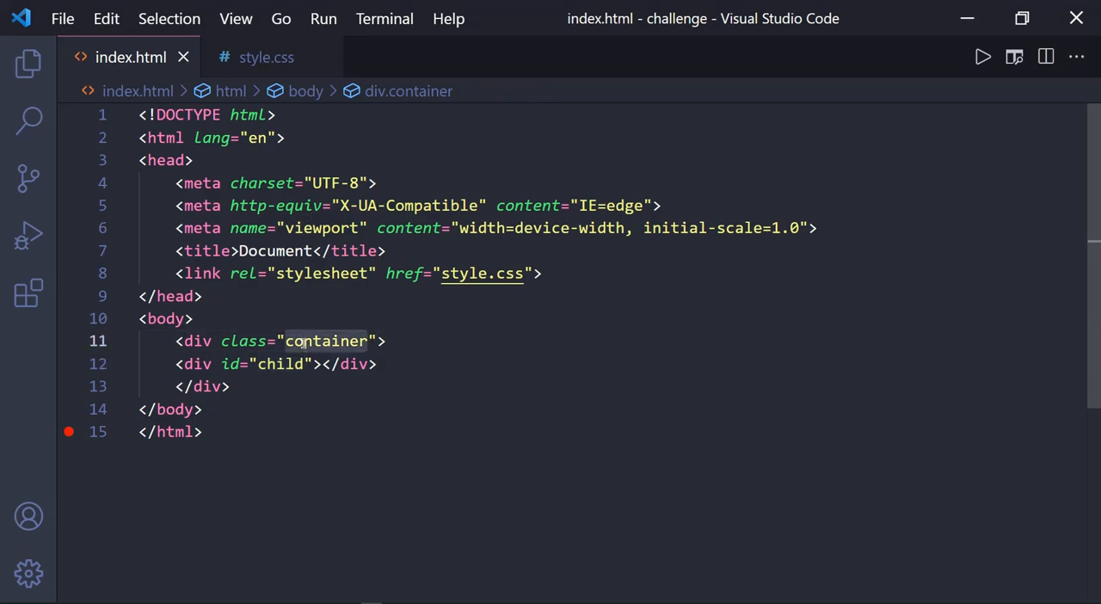
{"action": "left_click", "coordinate": [266, 57]}
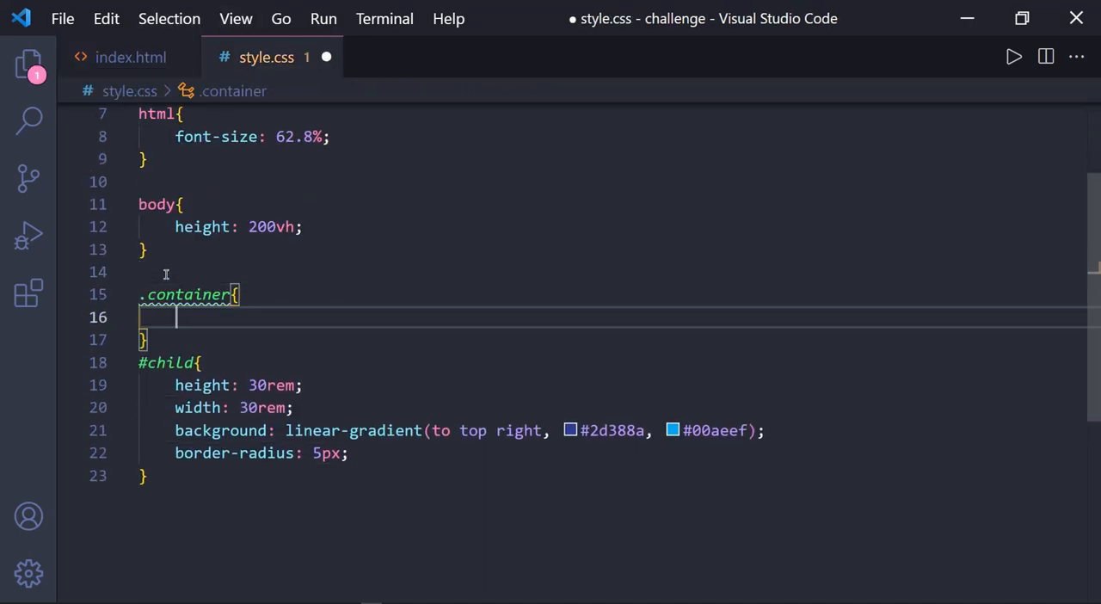
Give .container position absolute, top 100%, left 50%, and translate(-50%, -50%).
{"action": "type", "text": "position: absolute;"}
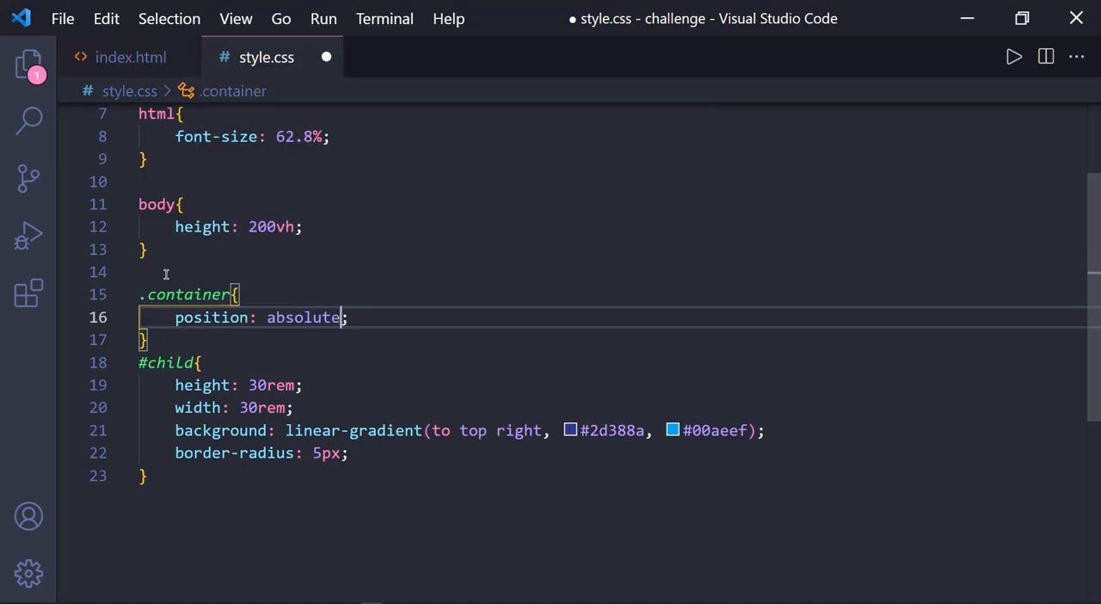
{"action": "type", "text": "top: 100%;"}
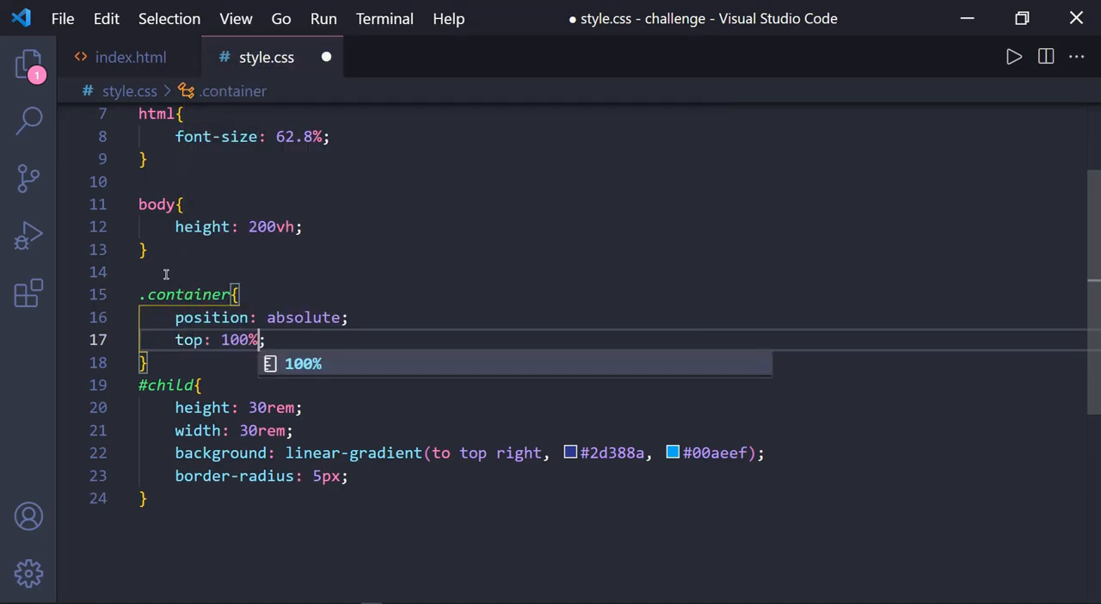
{"action": "type", "text": "left: 50%;"}
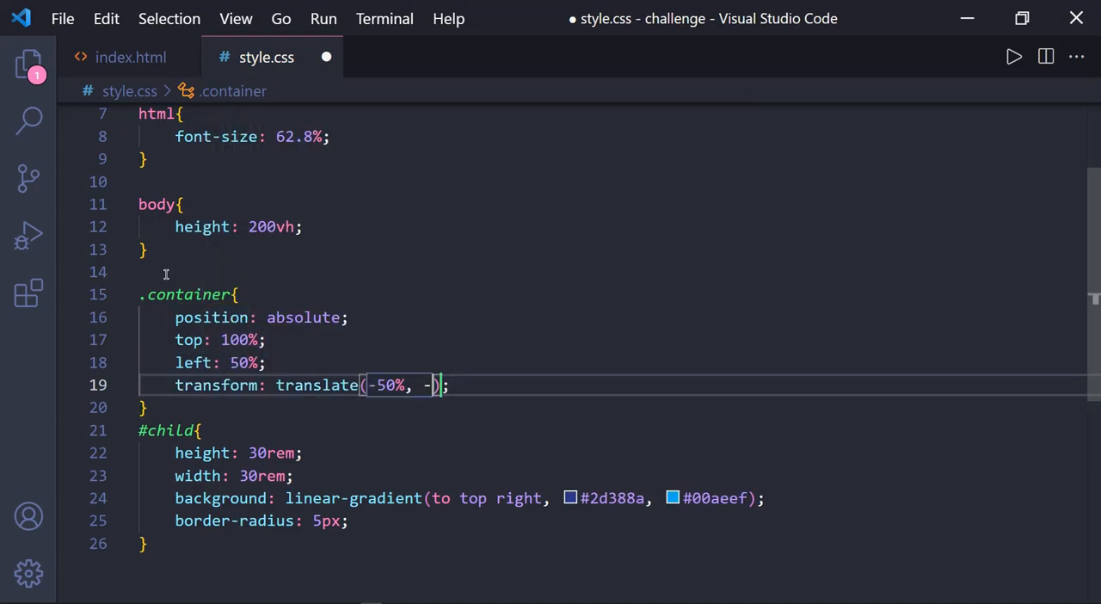
{"action": "type", "text": "50%"}
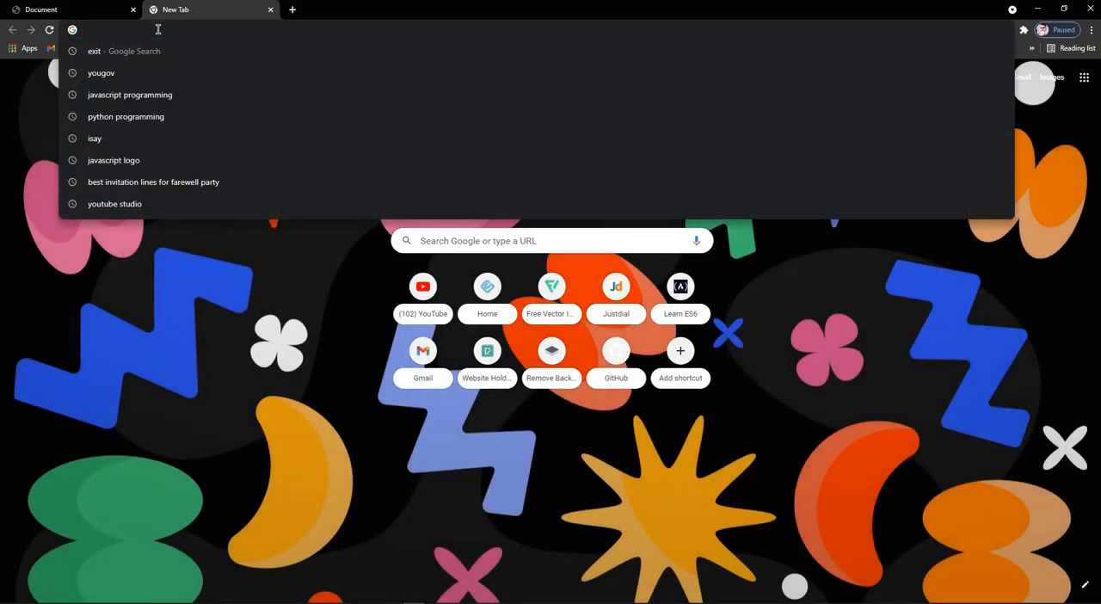
Search Google for lax.js and open the Lax.js GitHub repository README.
{"action": "type", "text": "lax.js"}
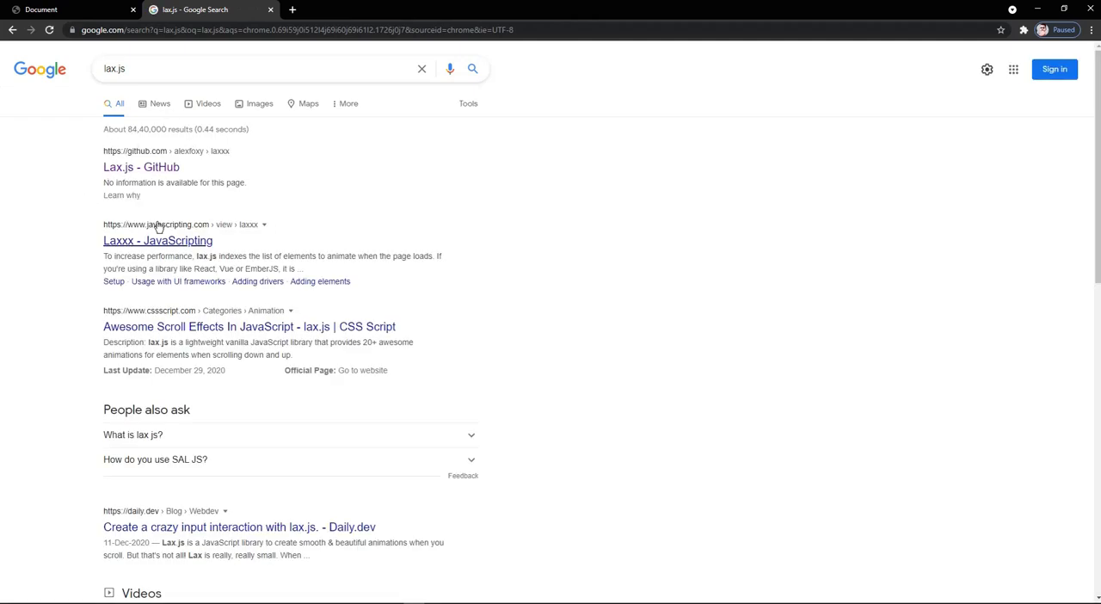
{"action": "left_click", "coordinate": [158, 240]}
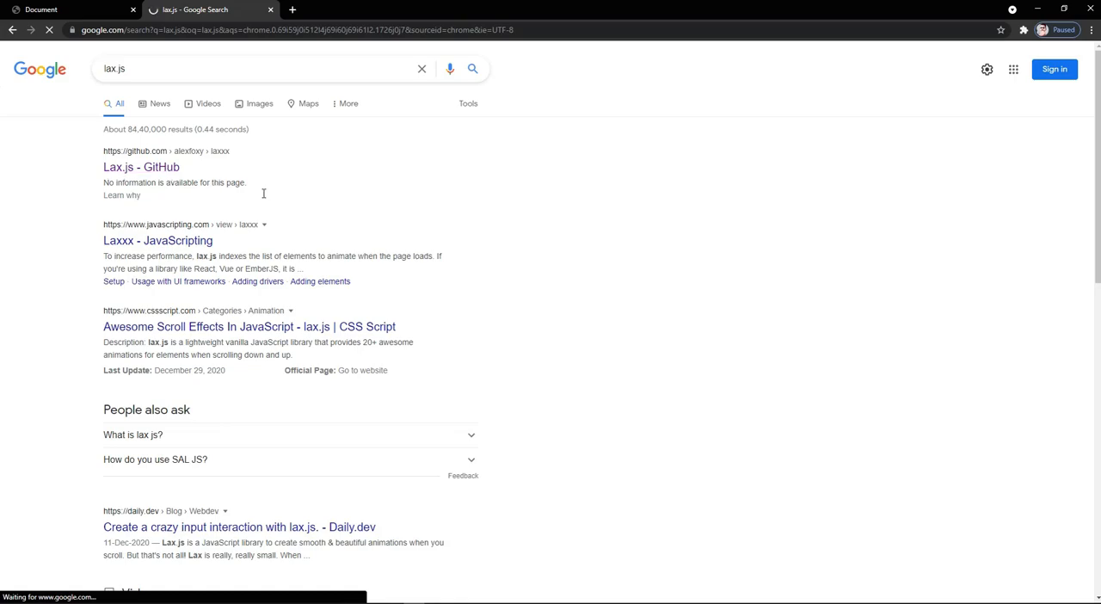
{"action": "left_click", "coordinate": [141, 167]}
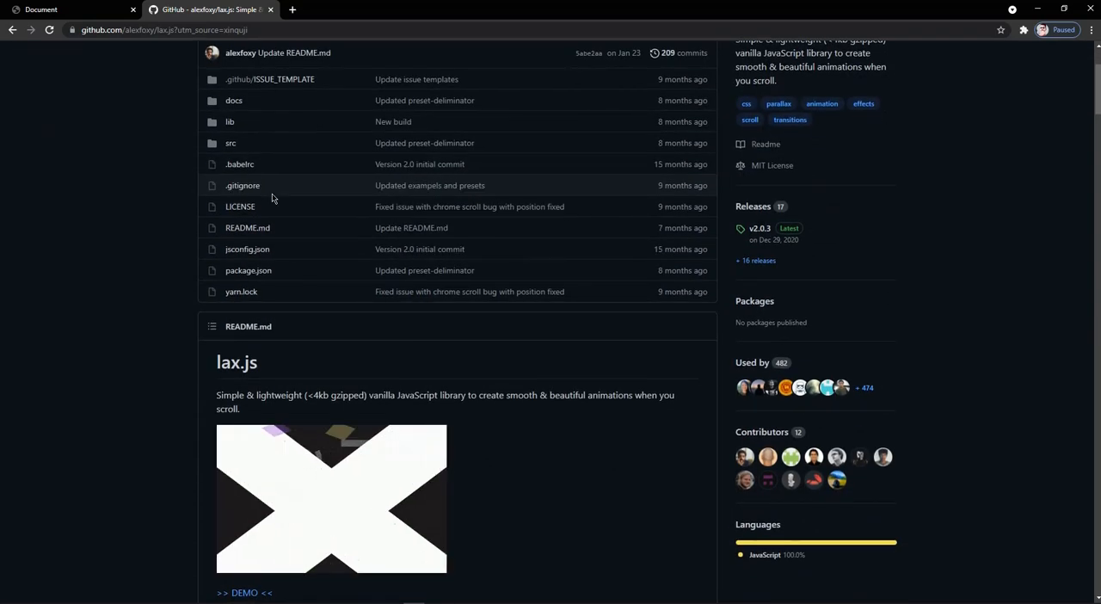
{"action": "scroll", "scroll_direction": "down", "scroll_amount": 3}
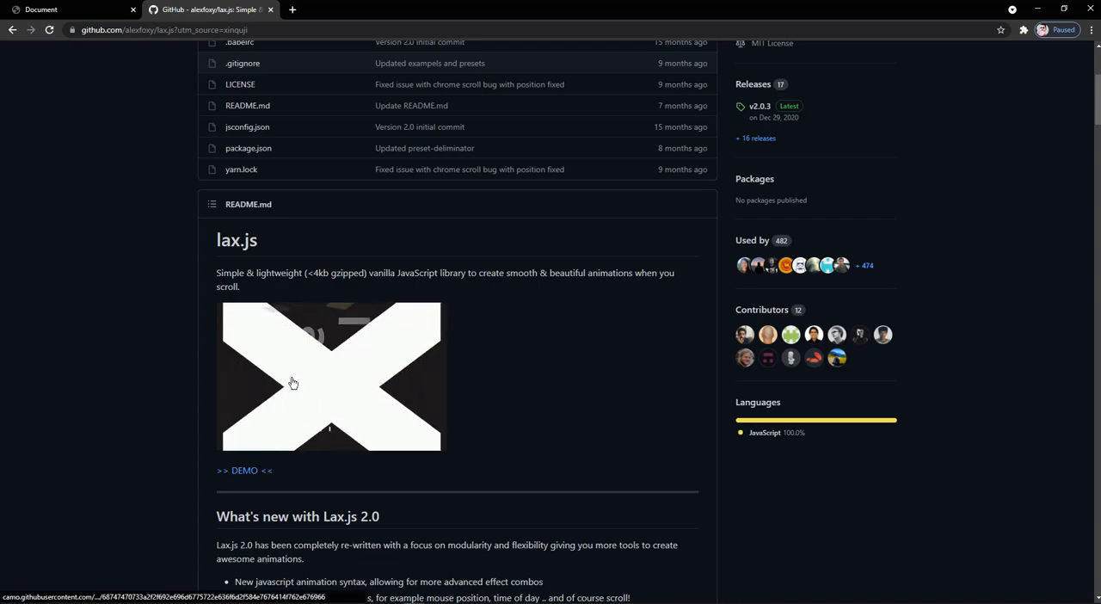
{"action": "scroll", "scroll_direction": "down", "scroll_amount": 3}
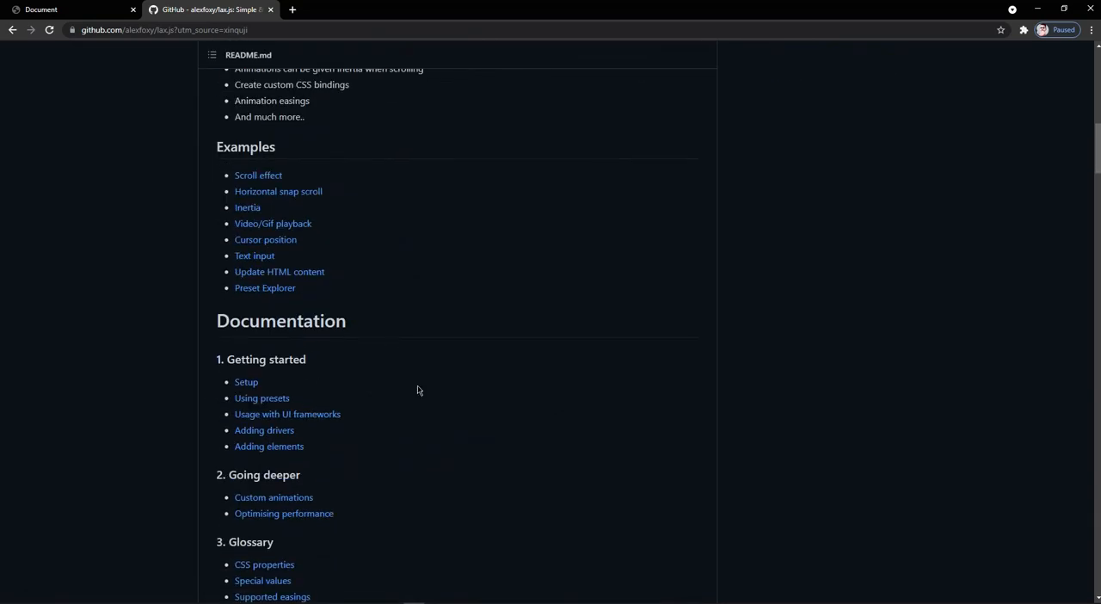
{"action": "scroll", "scroll_direction": "down", "scroll_amount": 3}
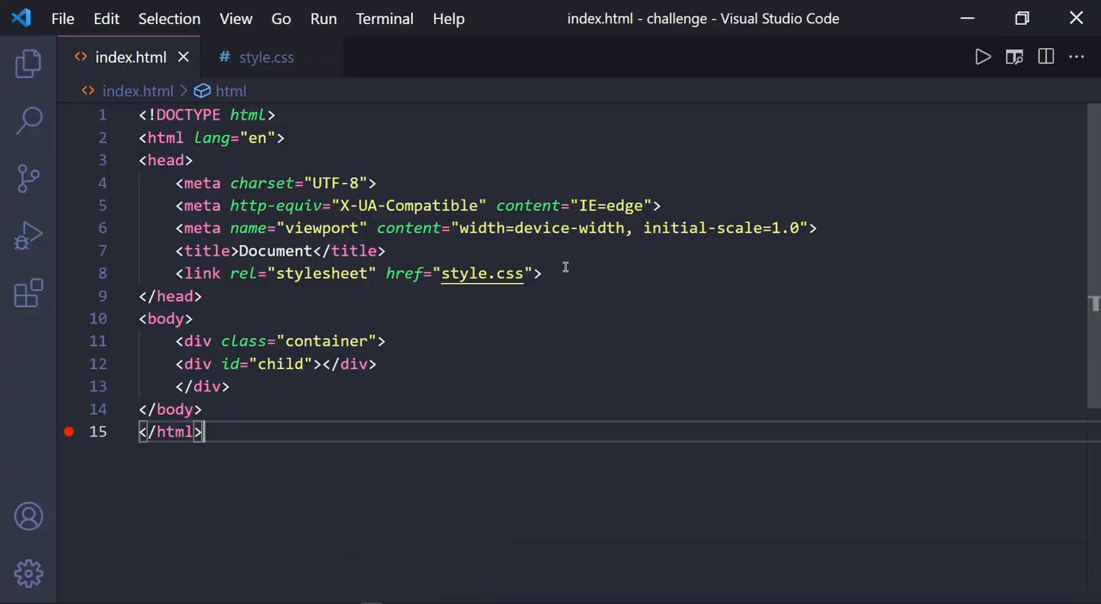
{"action": "type", "text": "<script src=\"https://cdn.jsdelivr.net/npm/lax.js\" ></script>"}
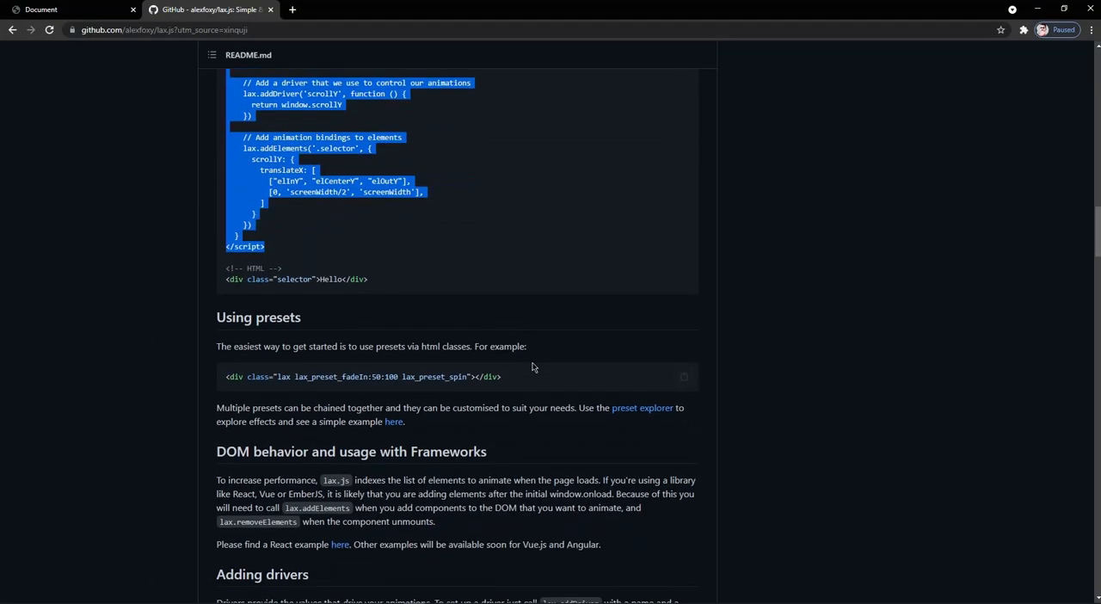
{"action": "mouse_move", "coordinate": [237, 318]}
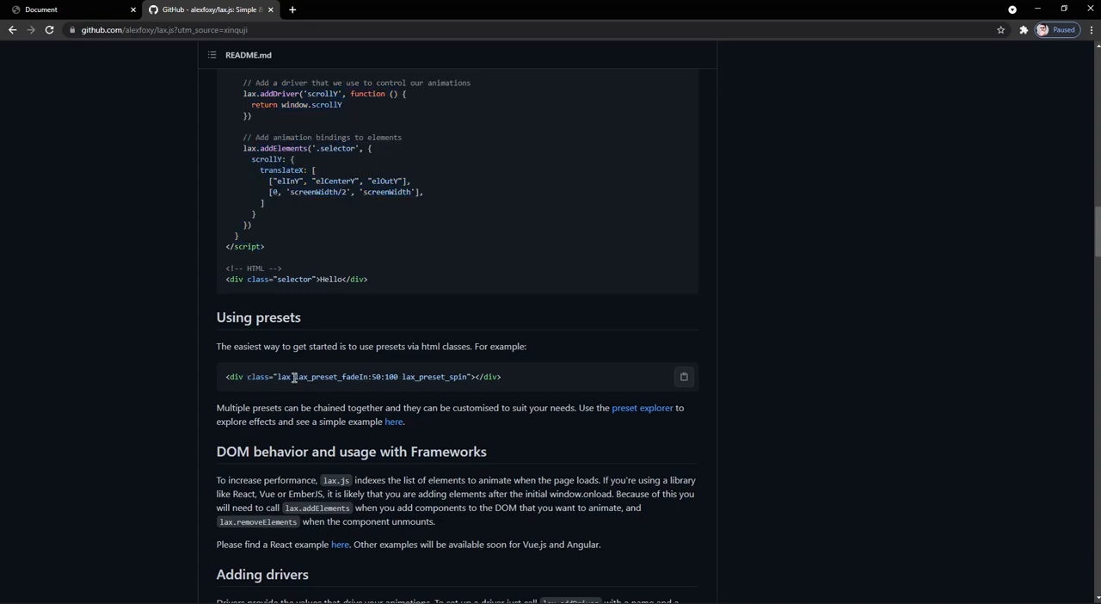
Select the full example class attribute in the README's Using presets section.
{"action": "double_click", "coordinate": [259, 377]}
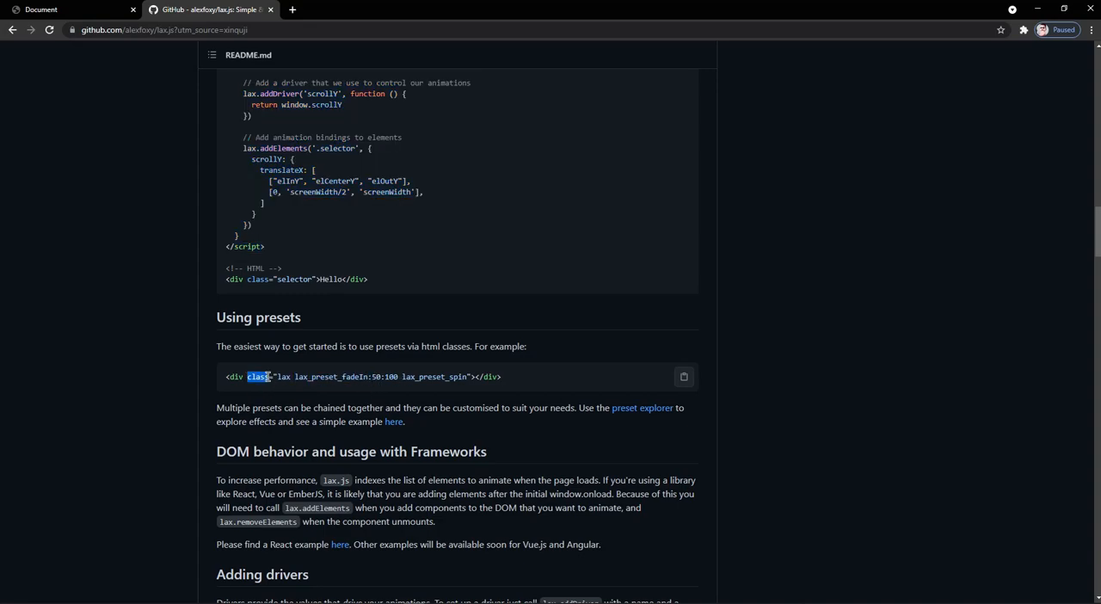
{"action": "left_click_drag", "start_coordinate": [271, 376], "coordinate": [471, 376]}
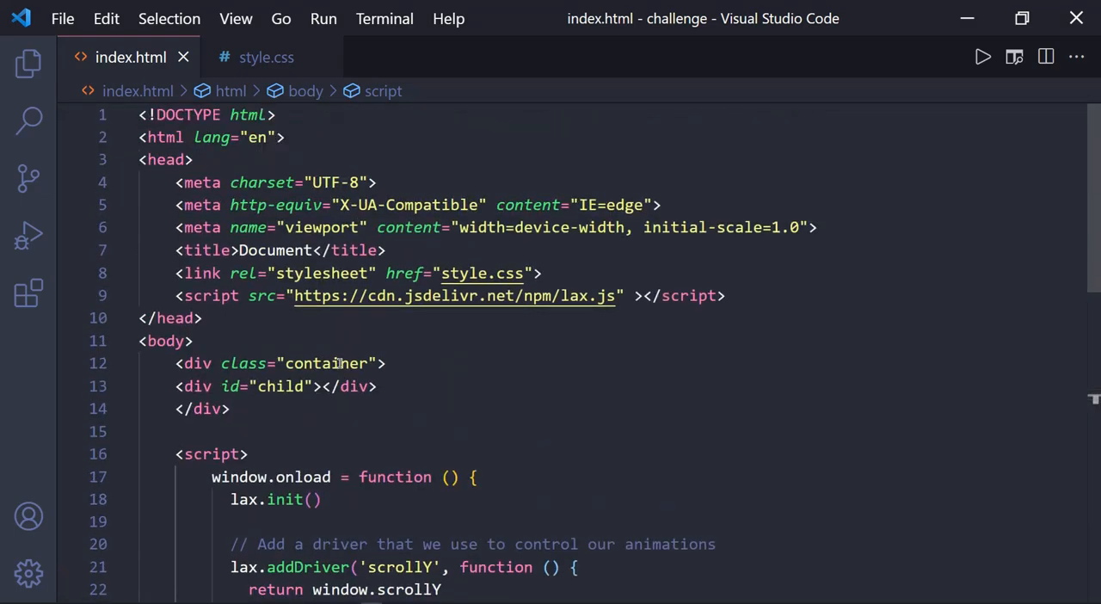
Add class="lax lax_preset_fadeIn:50:100 lax_preset_spin" to the child div tag.
{"action": "left_click", "coordinate": [324, 338]}
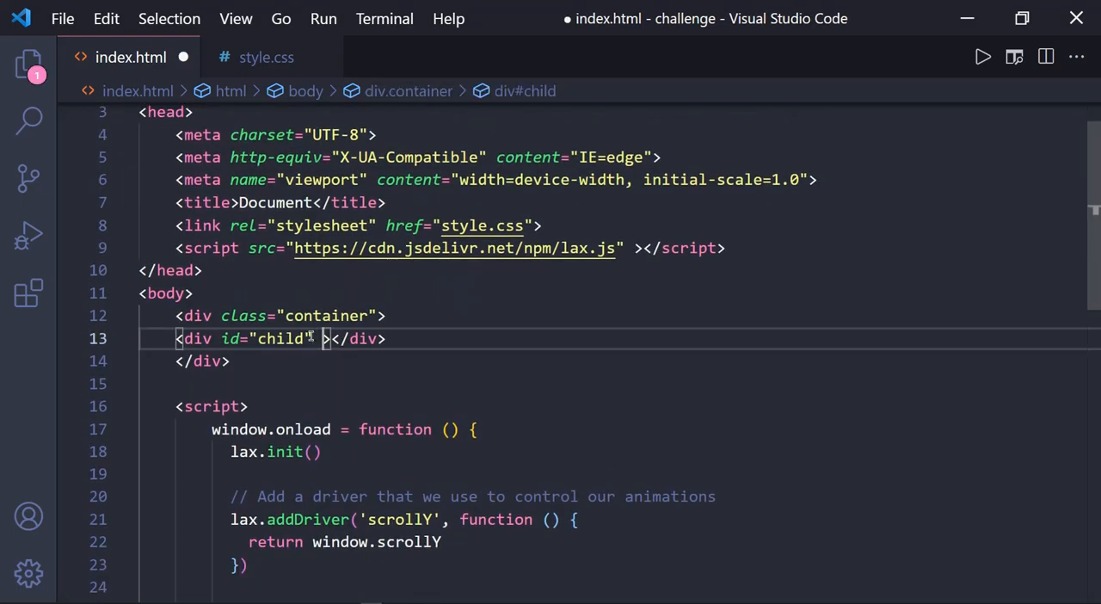
{"action": "type", "text": "class=\"lax lax_preset_fadeIn:50:100 lax_preset_spin\""}
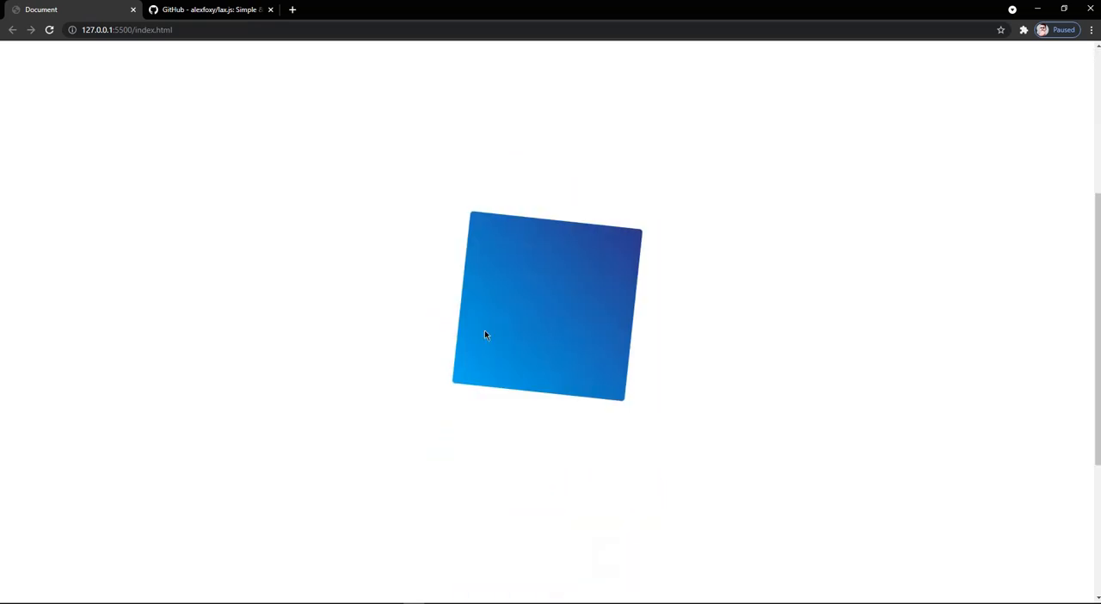
Return to the lax.js README and open the preset explorer link.
{"action": "left_click", "coordinate": [211, 9]}
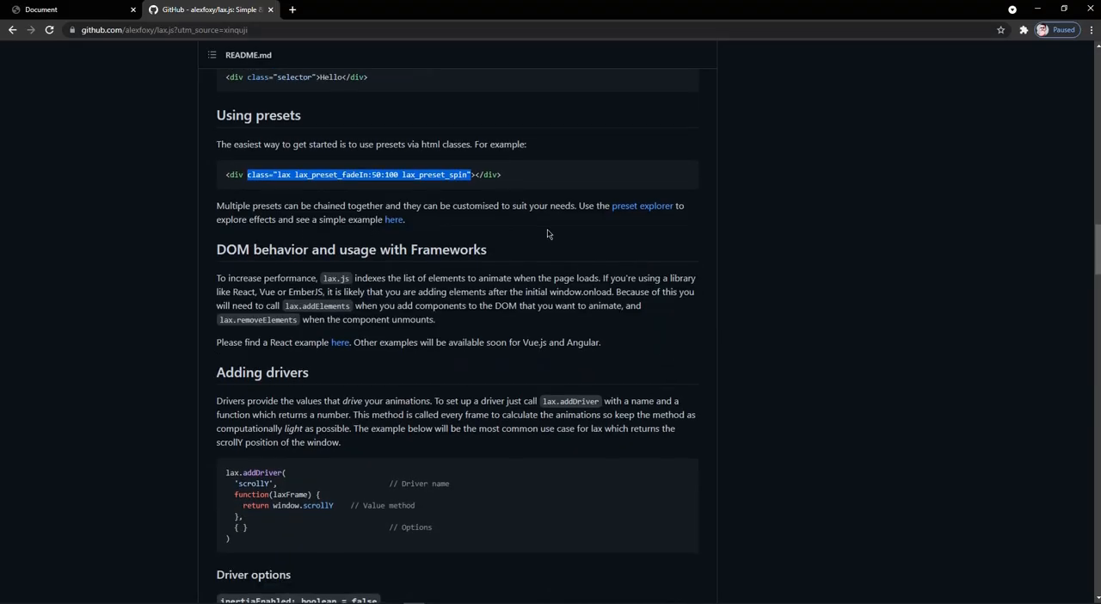
{"action": "mouse_move", "coordinate": [643, 206]}
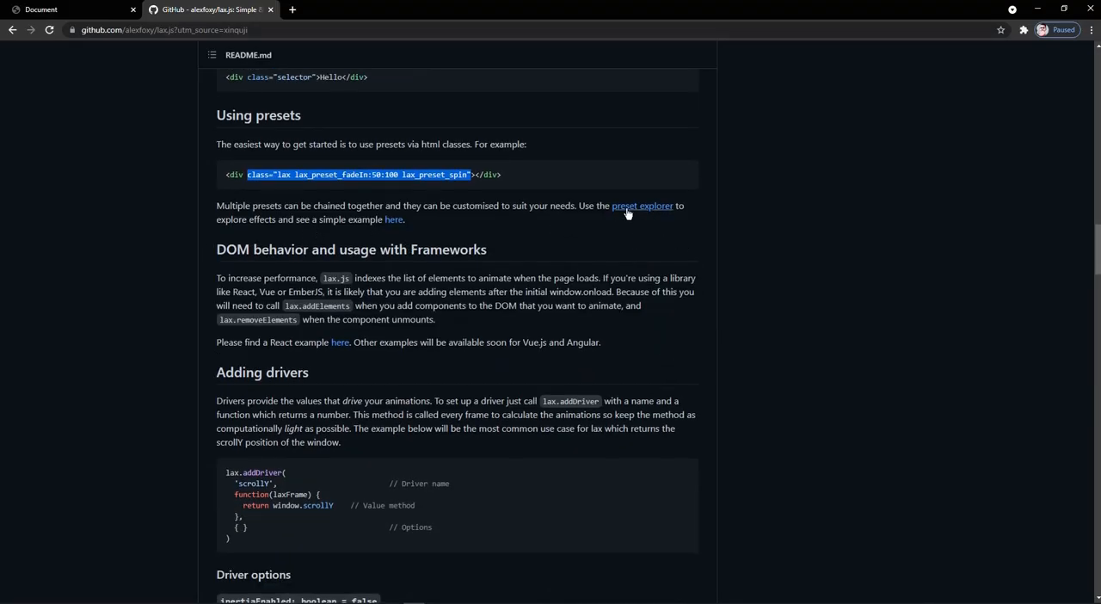
{"action": "mouse_move", "coordinate": [641, 210]}
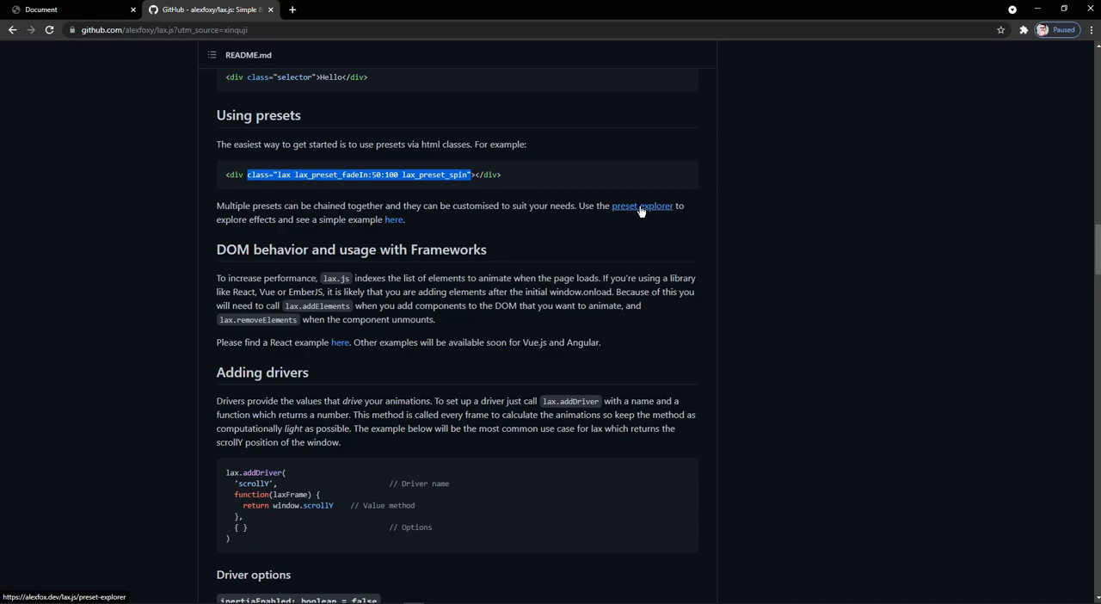
{"action": "left_click", "coordinate": [642, 205]}
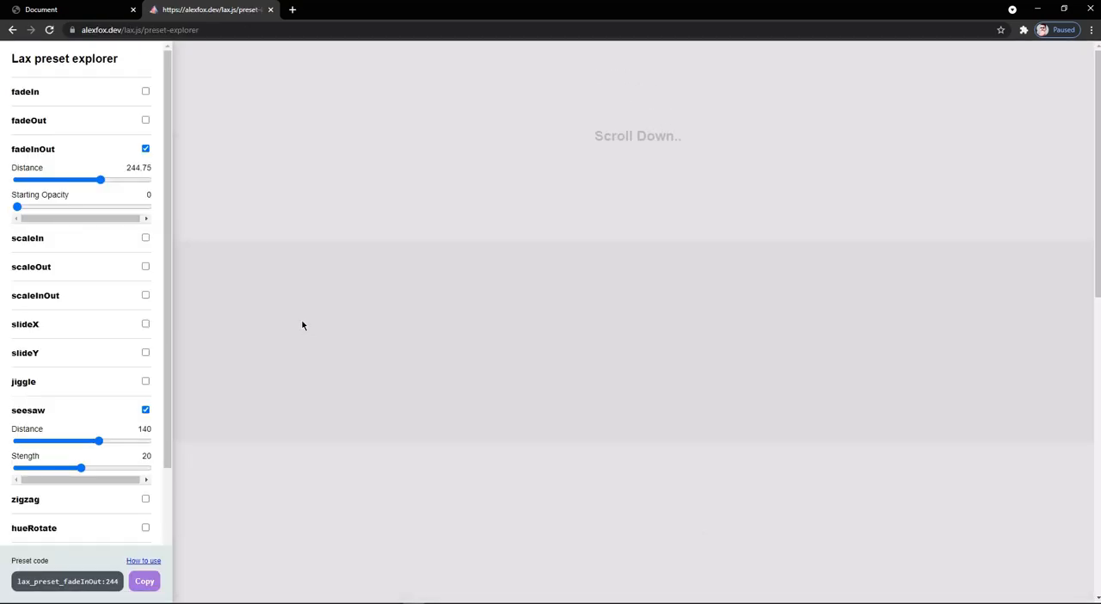
Enable only the fadeInOut preset and copy its code lax_preset_fadeInOut:244.75:0.
{"action": "scroll", "scroll_direction": "down", "scroll_amount": 3}
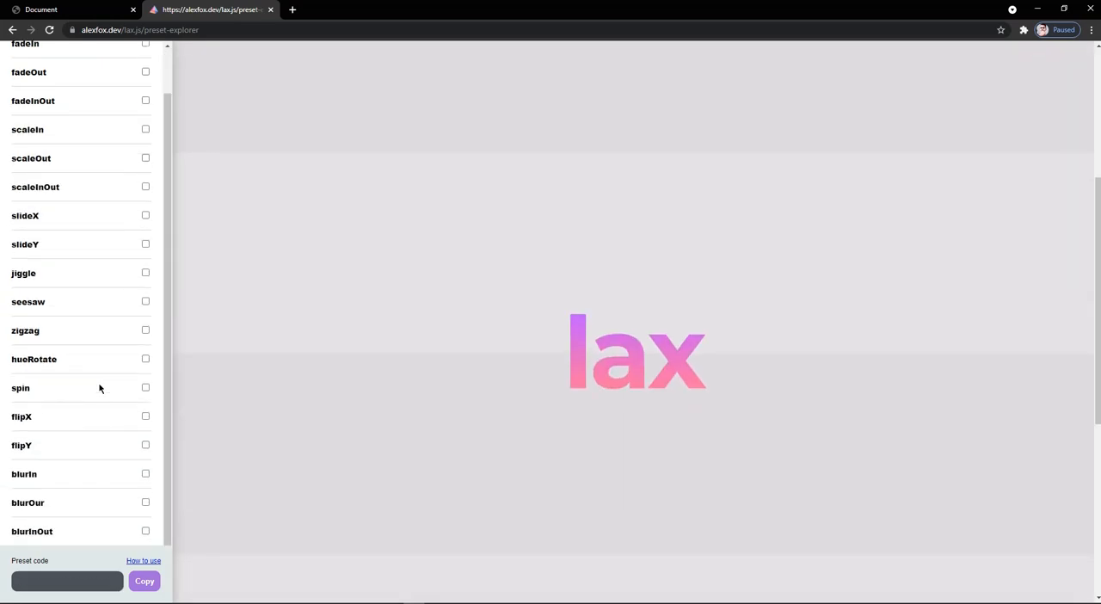
{"action": "mouse_move", "coordinate": [92, 437]}
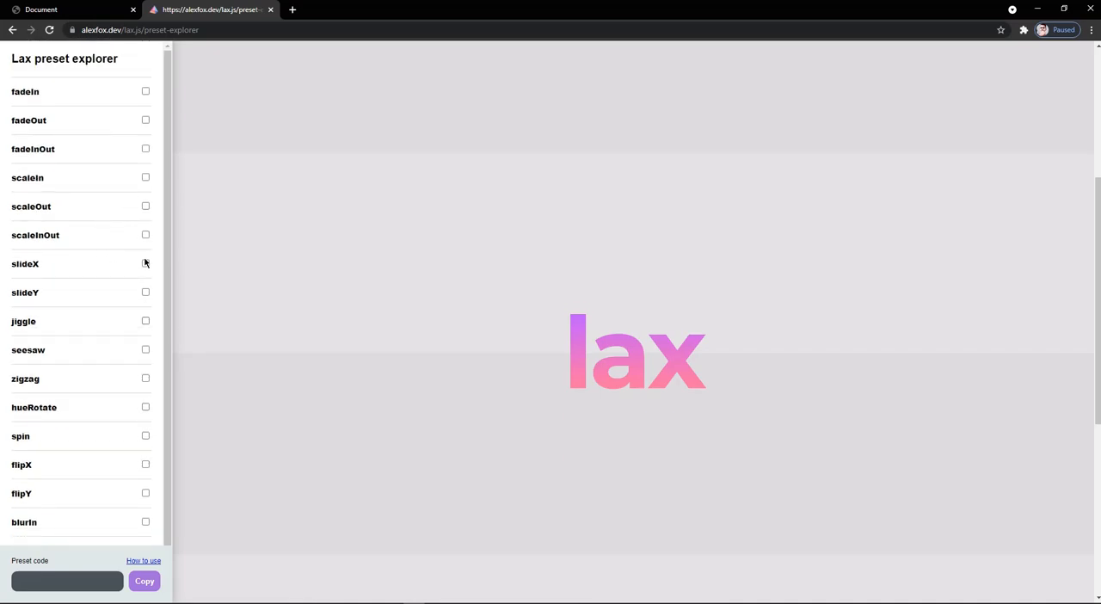
{"action": "left_click", "coordinate": [145, 149]}
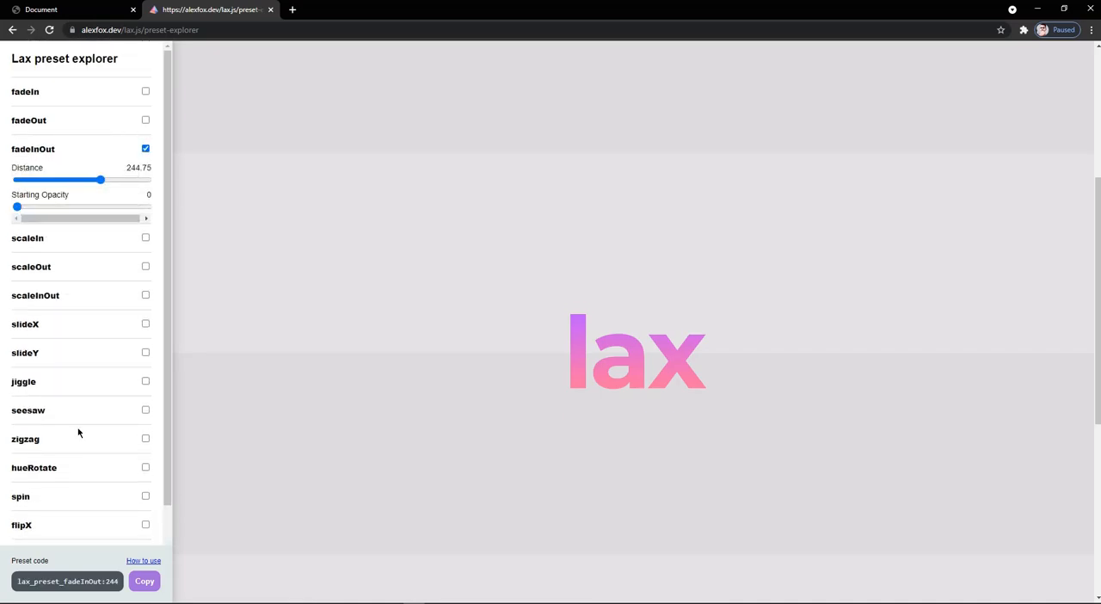
{"action": "scroll", "scroll_direction": "down", "scroll_amount": 3}
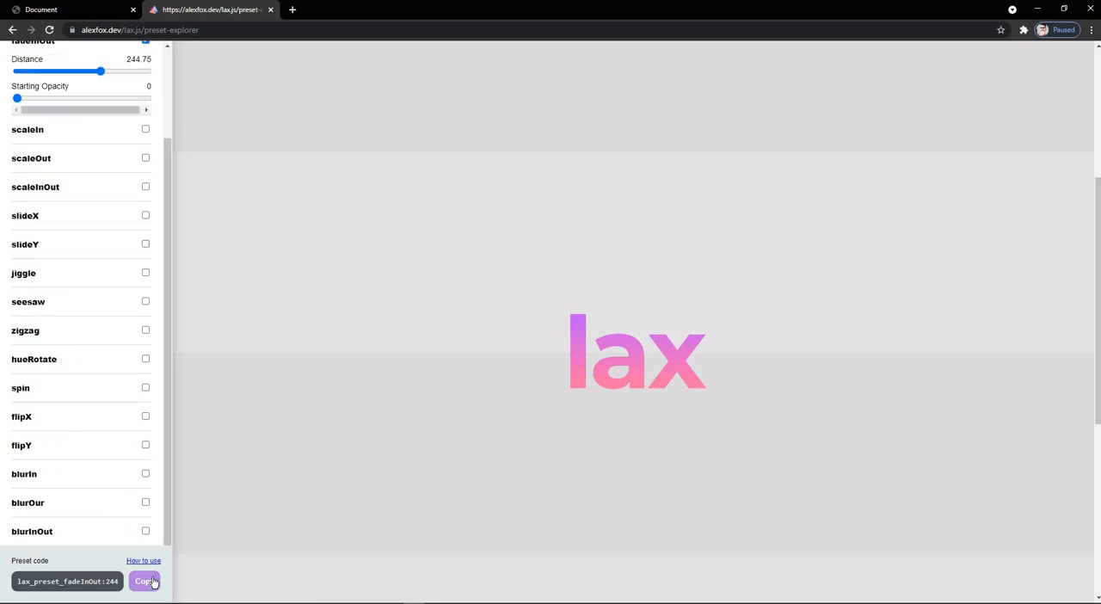
{"action": "left_click", "coordinate": [144, 581]}
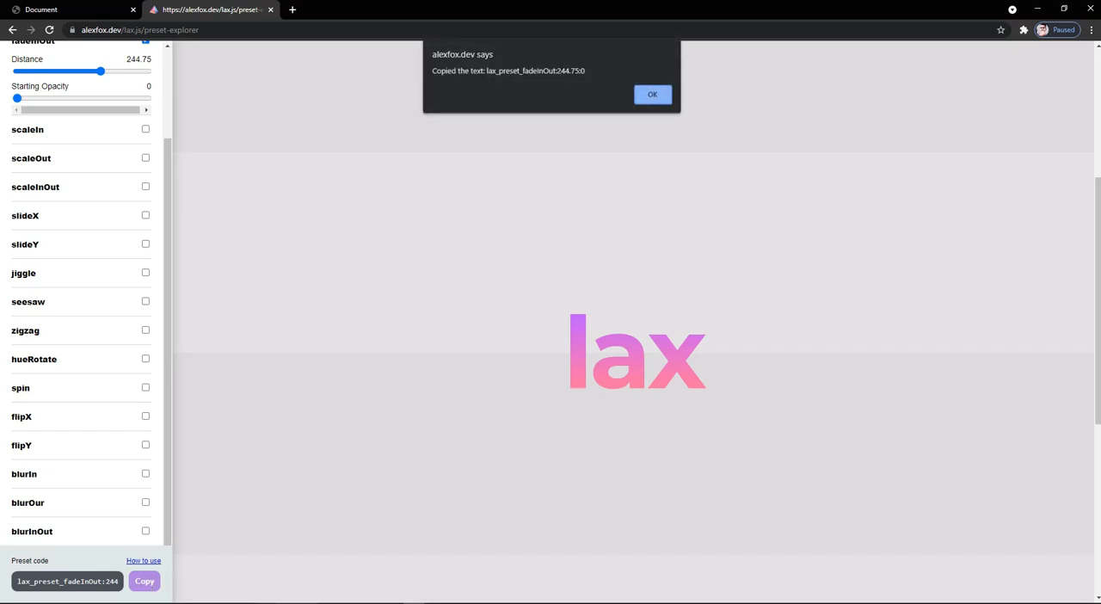
{"action": "left_click", "coordinate": [652, 94]}
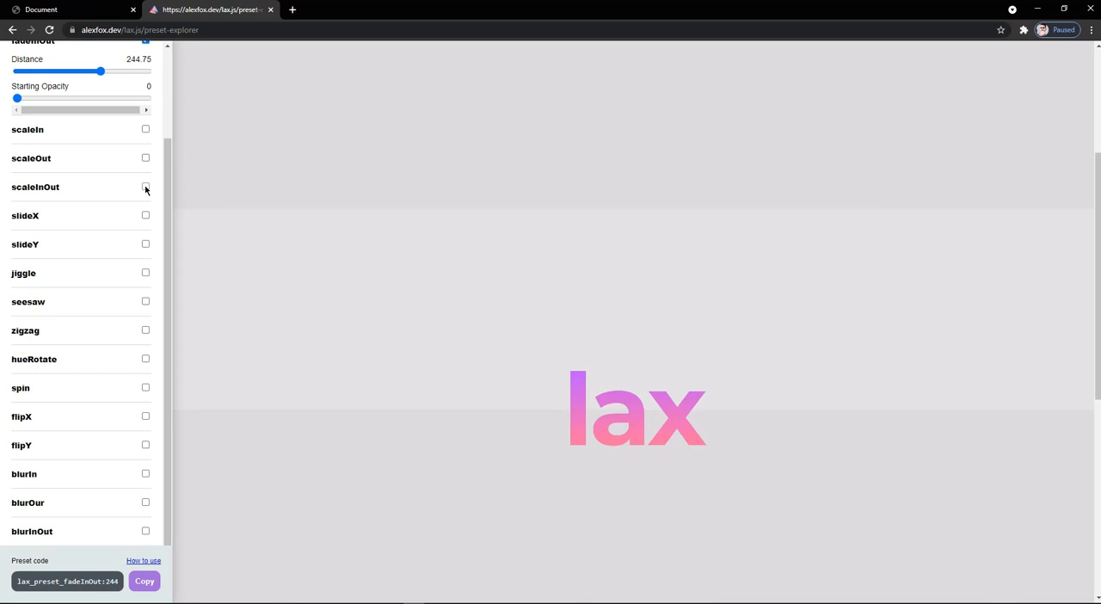
Check scaleInOut alongside fadeInOut, copy the combined preset code, and dismiss the alert.
{"action": "left_click", "coordinate": [146, 187]}
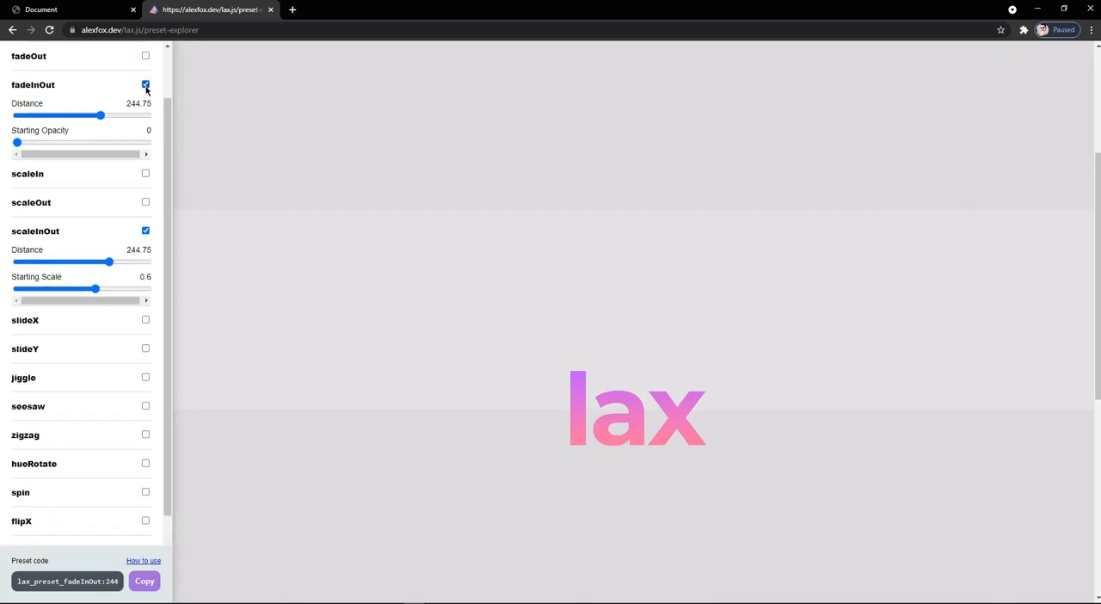
{"action": "mouse_move", "coordinate": [53, 95]}
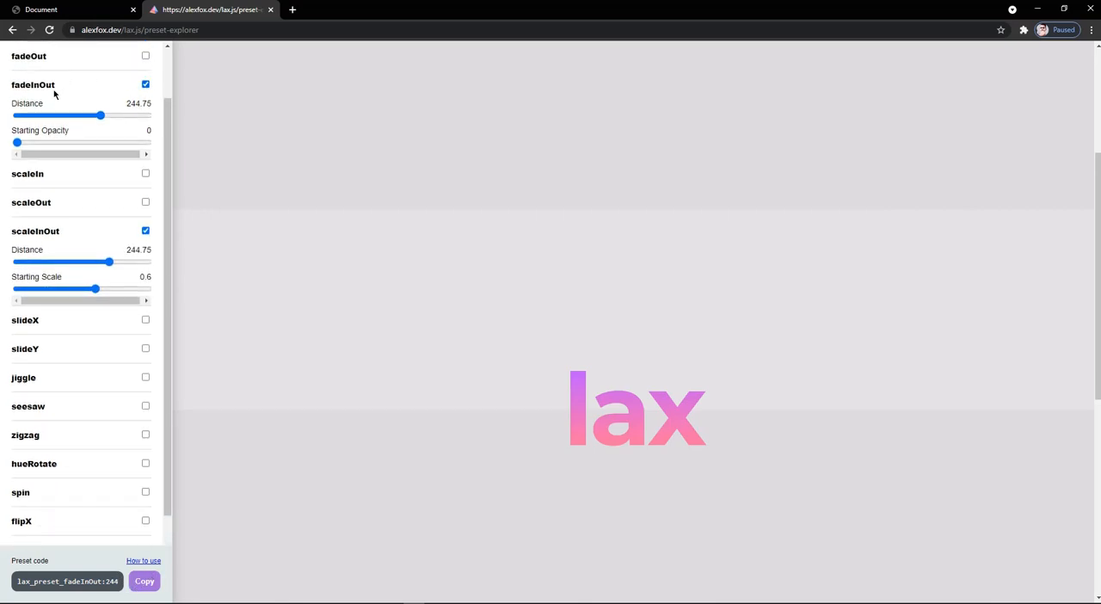
{"action": "double_click", "coordinate": [33, 85]}
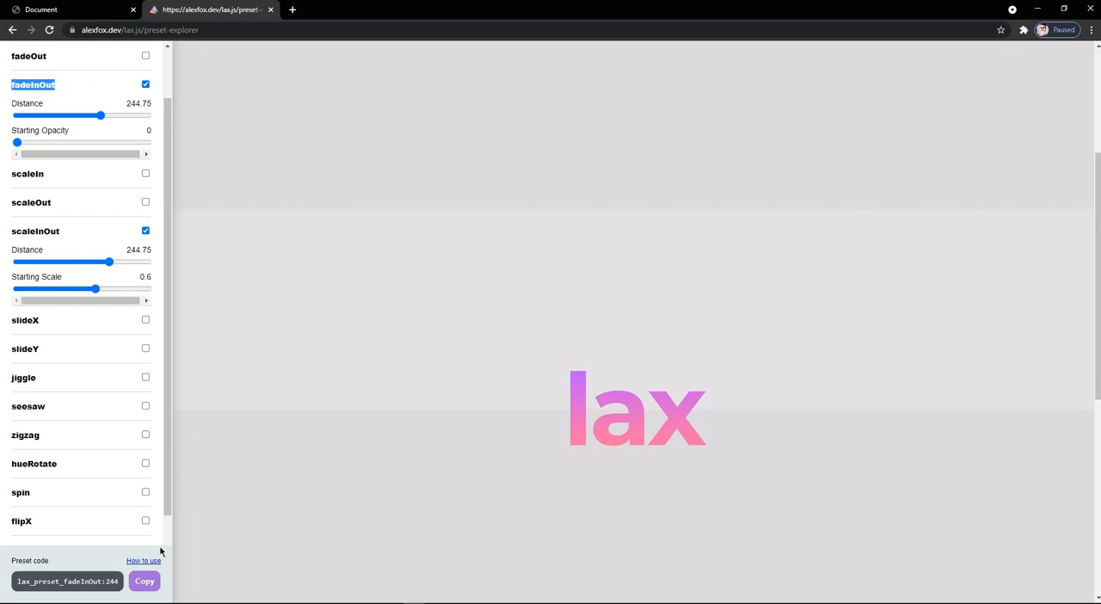
{"action": "left_click", "coordinate": [144, 581]}
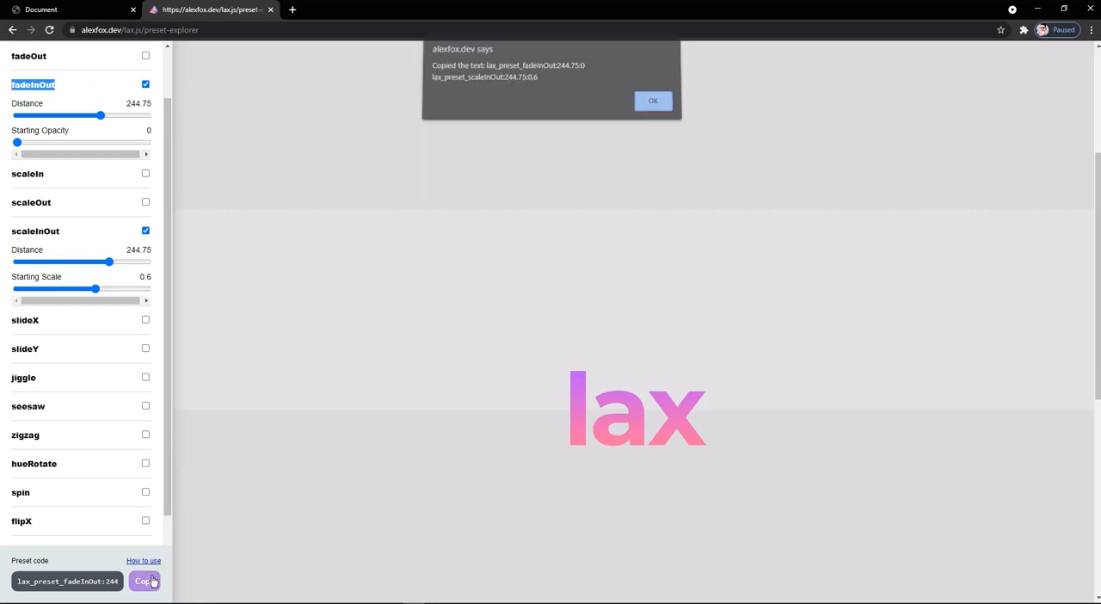
{"action": "left_click", "coordinate": [652, 101]}
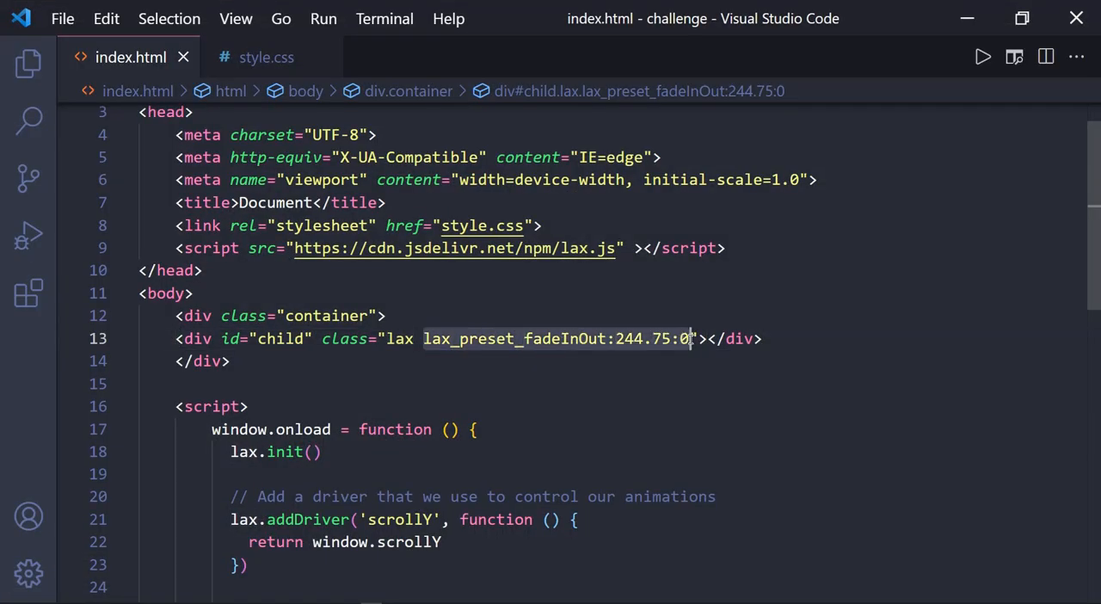
Add lax_preset_scaleInOut:244.75:0.6 to the child div's class, then return to the preset explorer.
{"action": "type", "text": "lax_preset_scaleInOut:244.75:0.6"}
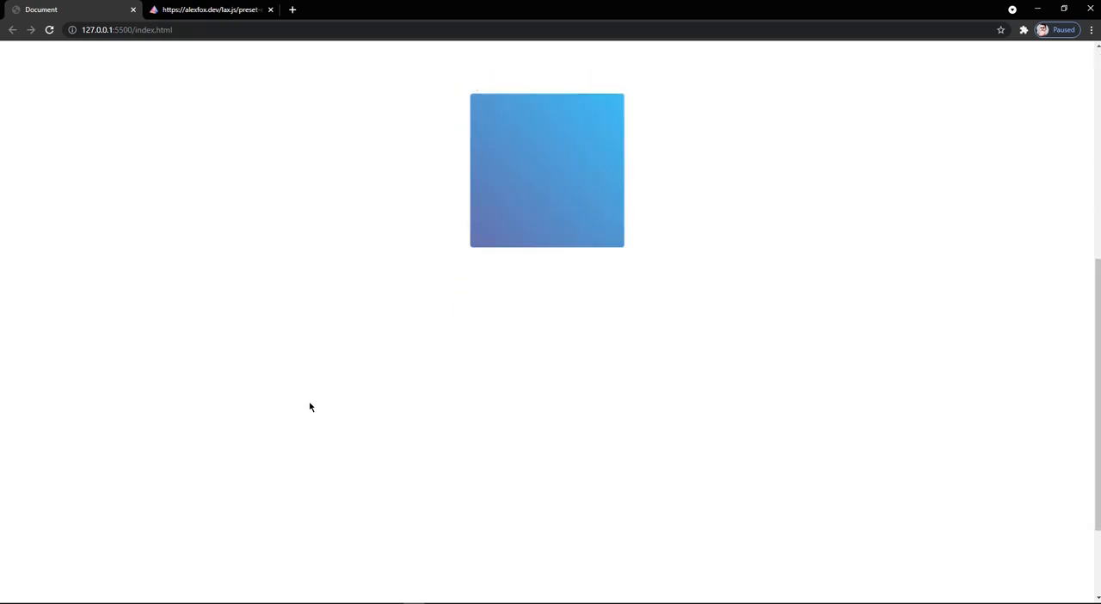
{"action": "left_click", "coordinate": [210, 9]}
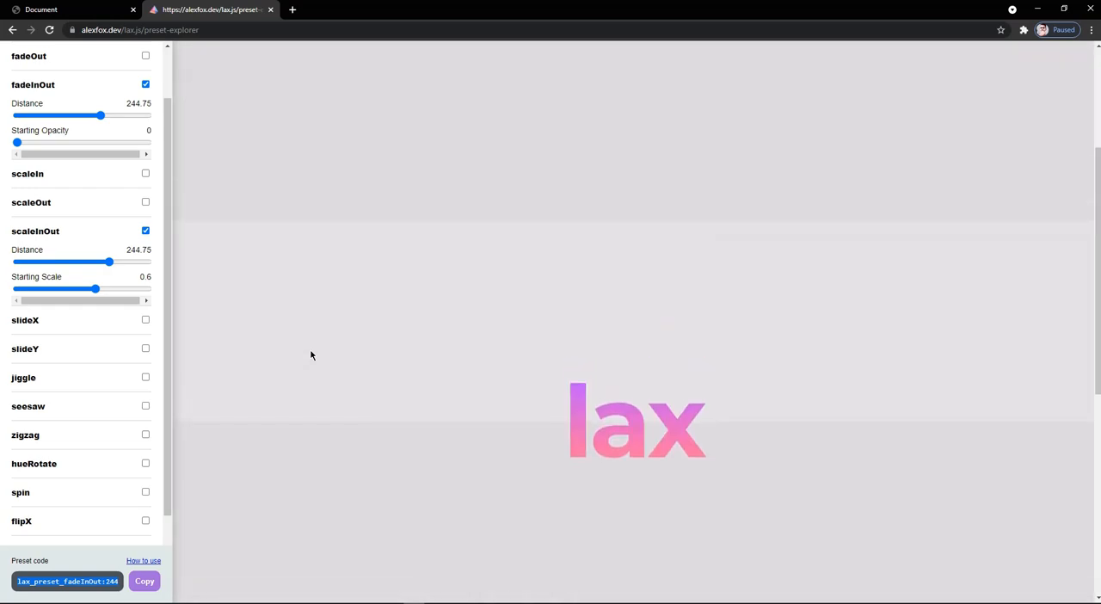
Switch to Chrome's 'Document' tab showing the localhost gradient box page.
{"action": "left_click", "coordinate": [69, 9]}
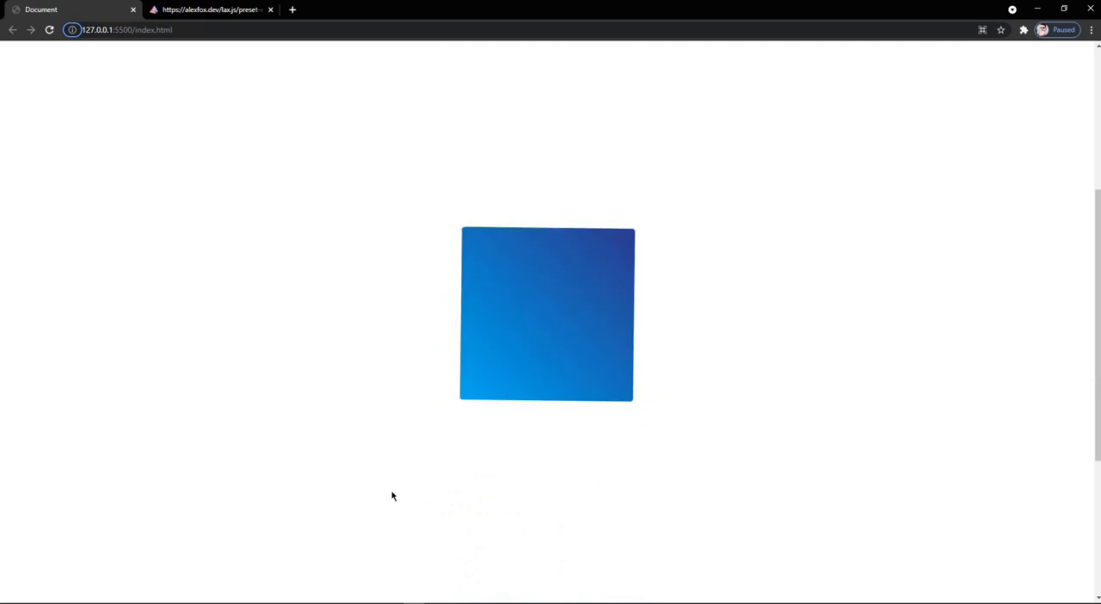